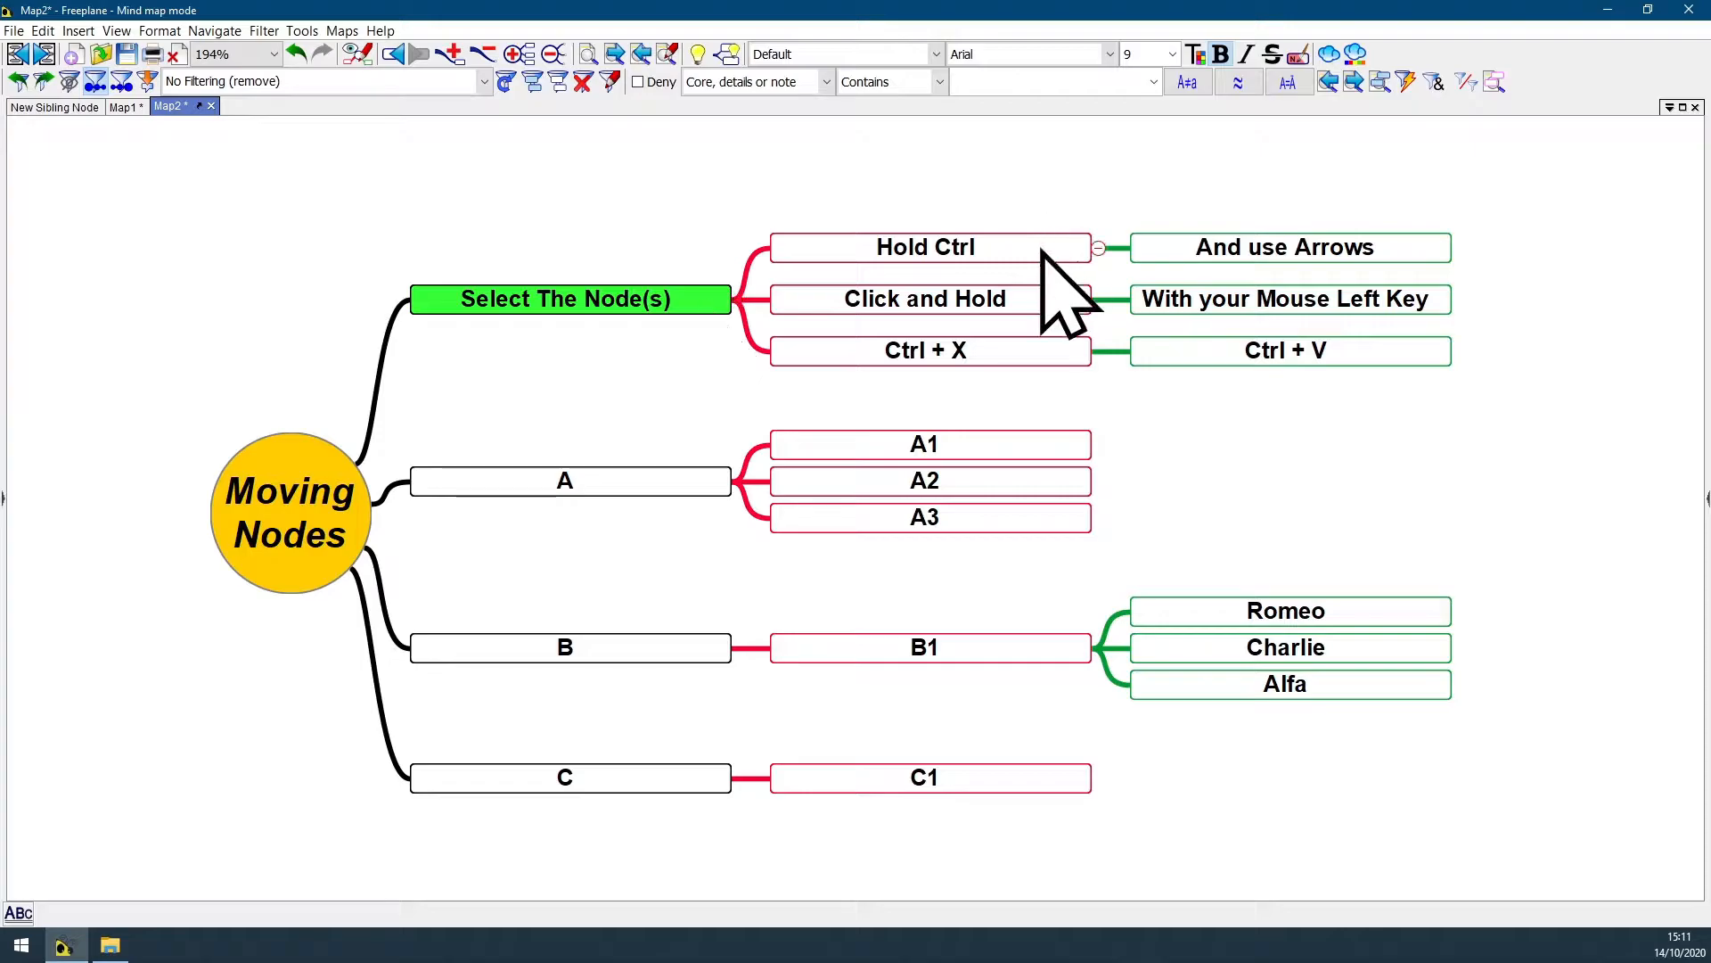
Sort B1's children alphabetically into Alfa, Charlie, Romeo using Edit > Move and sort
{"action": "left_click", "coordinate": [1289, 248]}
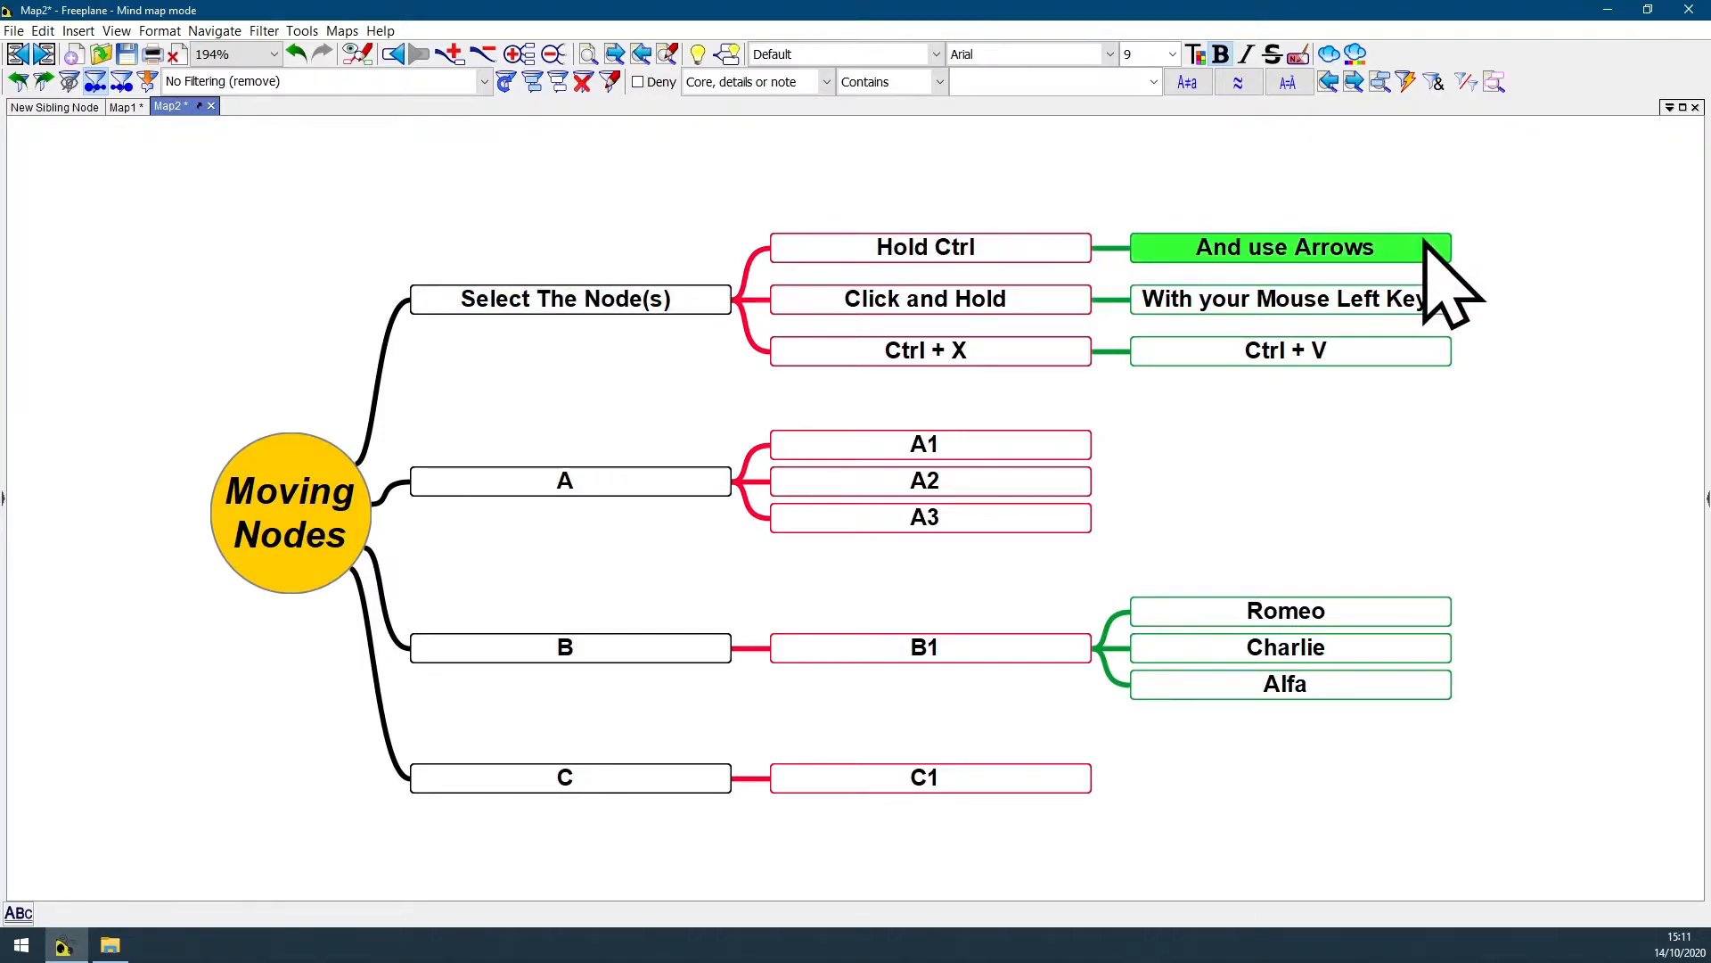
{"action": "left_click", "coordinate": [925, 444]}
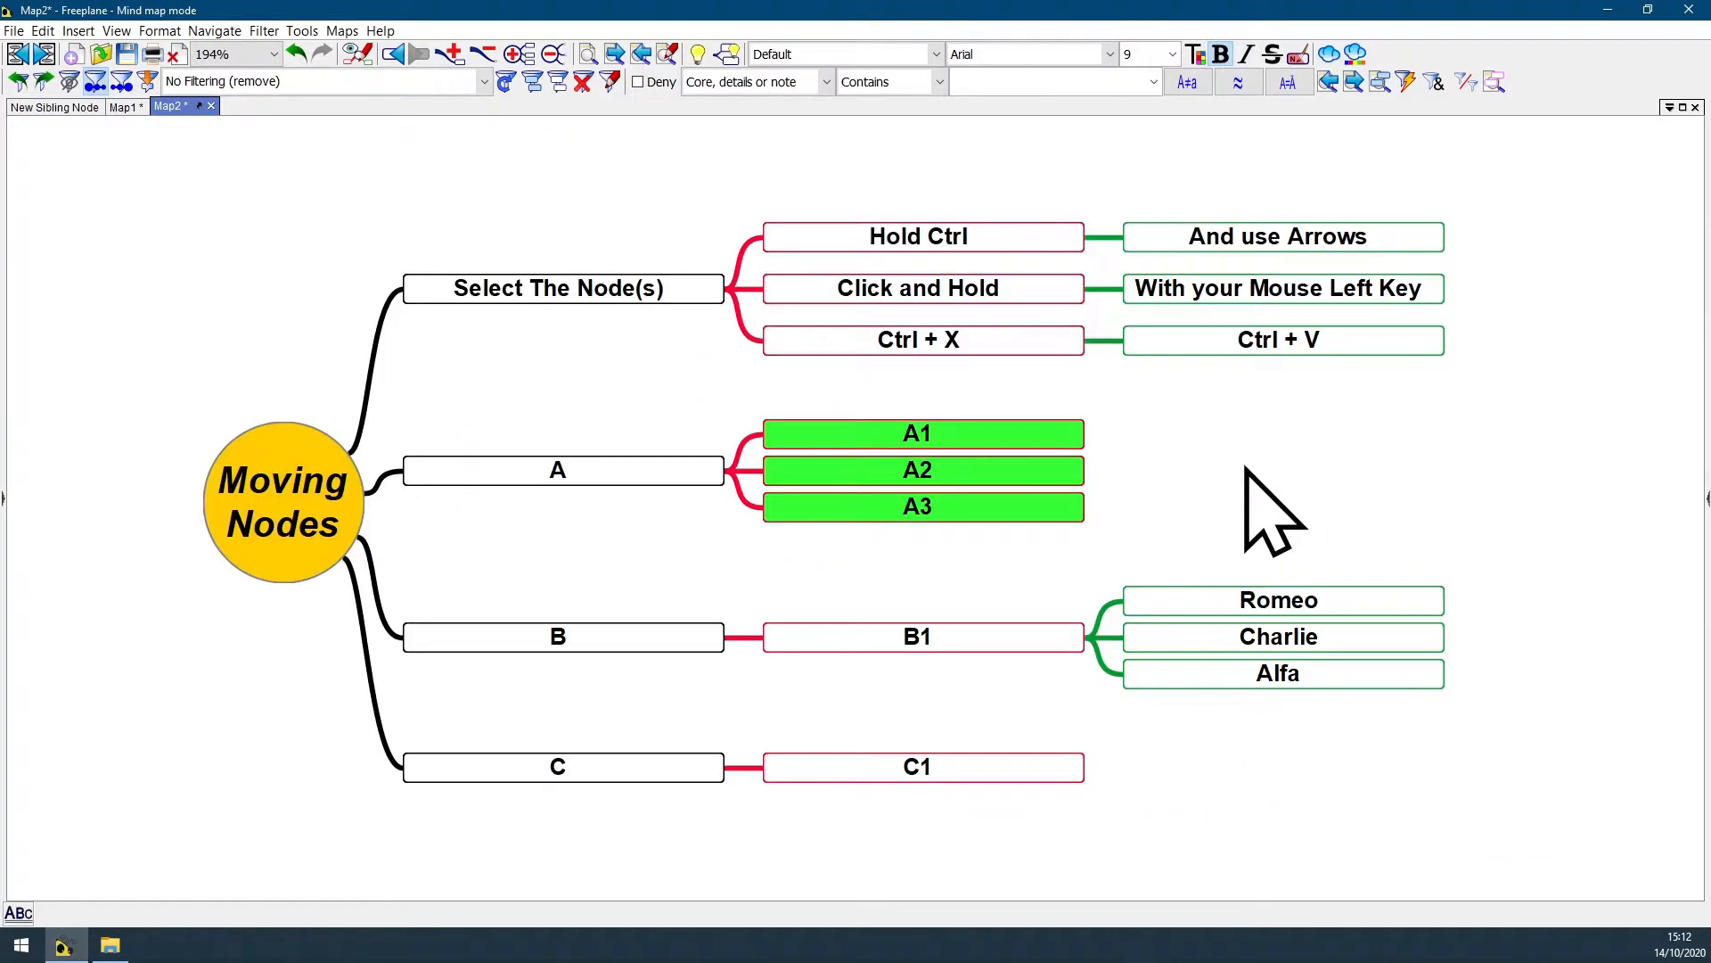
{"action": "mouse_move", "coordinate": [174, 178]}
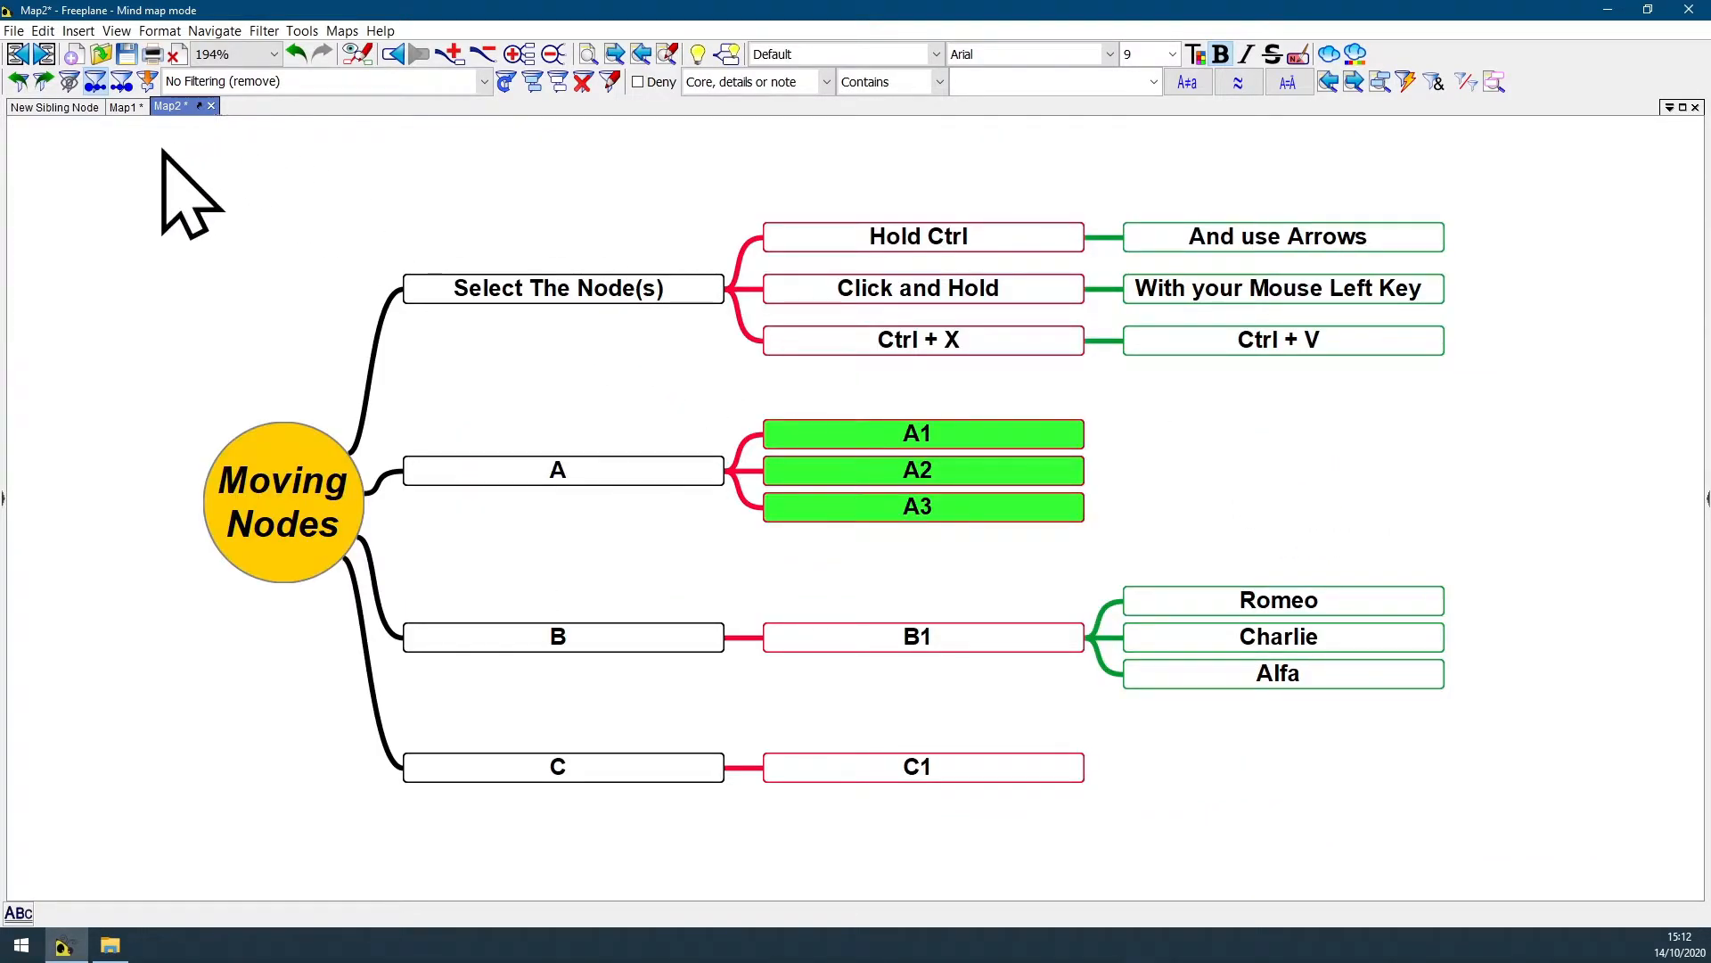
{"action": "left_click", "coordinate": [43, 30]}
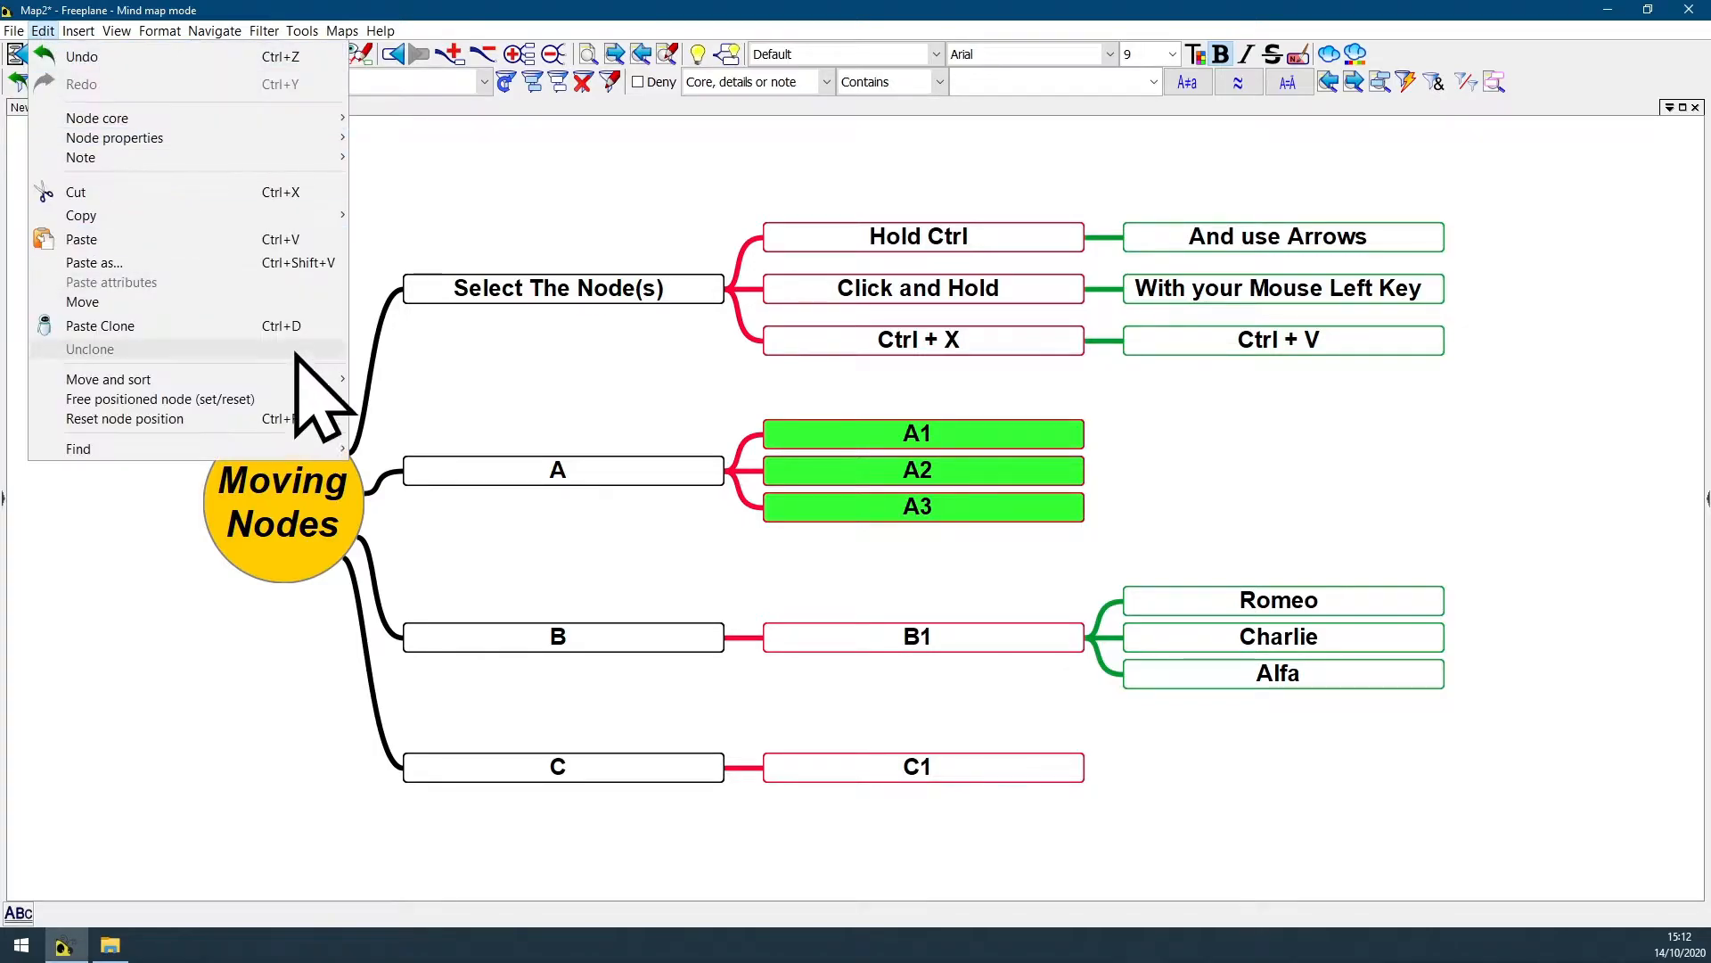
{"action": "mouse_move", "coordinate": [108, 379]}
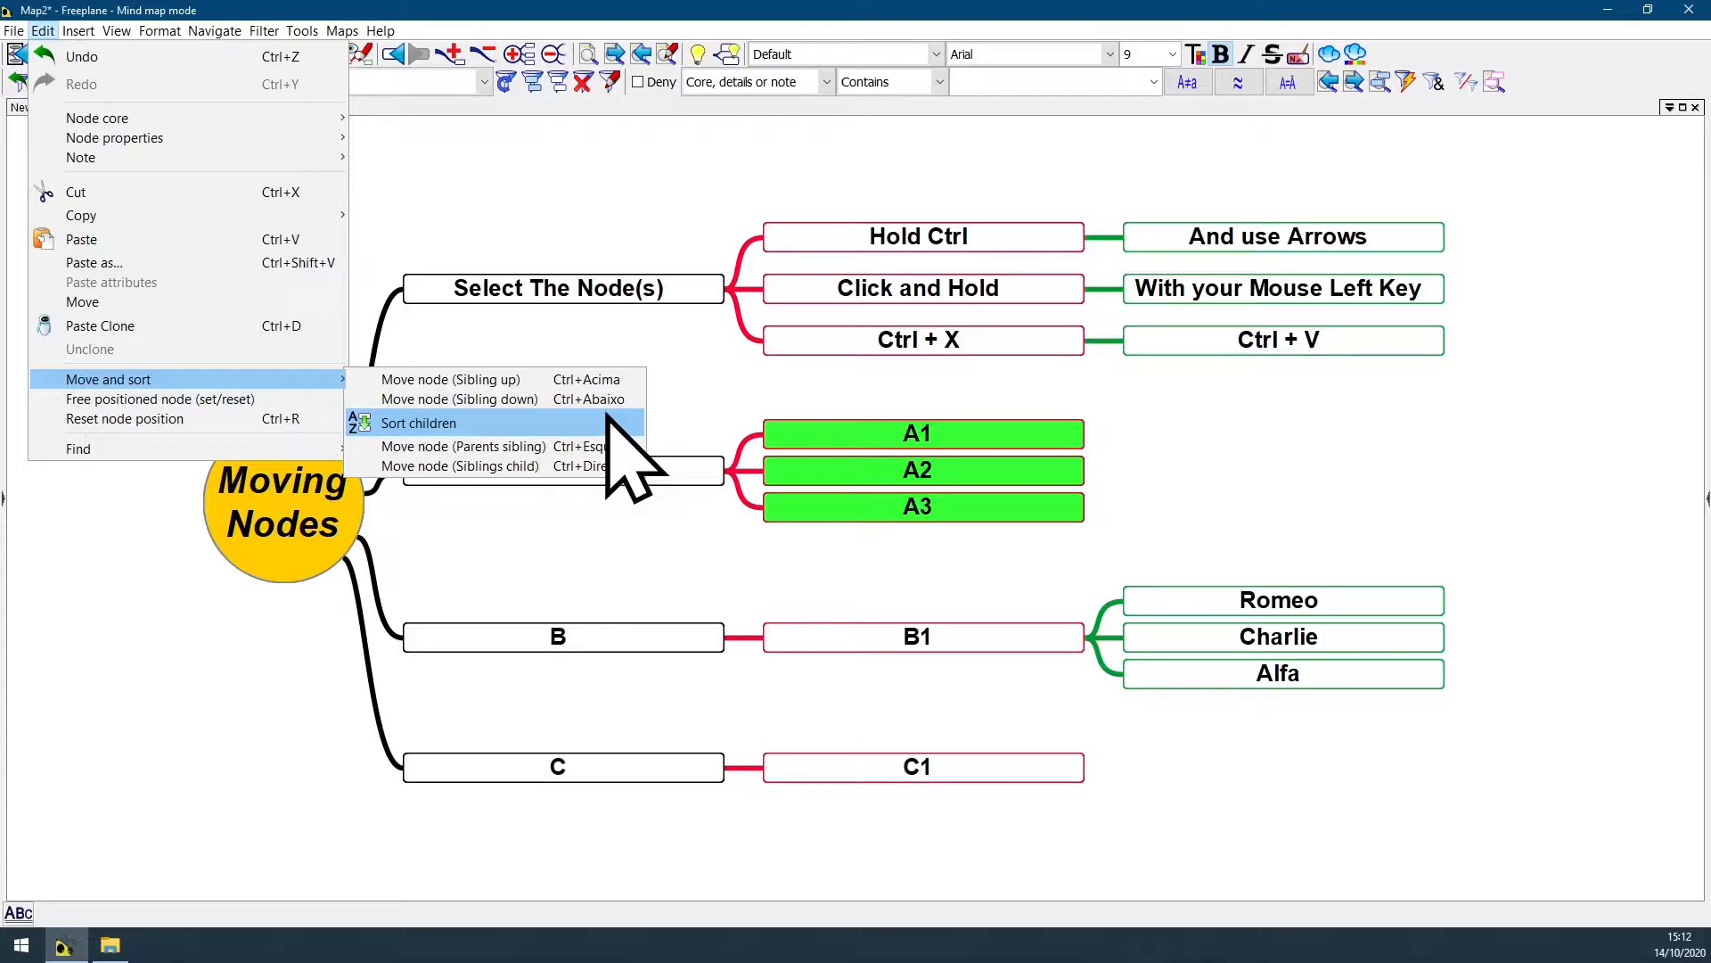
{"action": "mouse_move", "coordinate": [486, 378]}
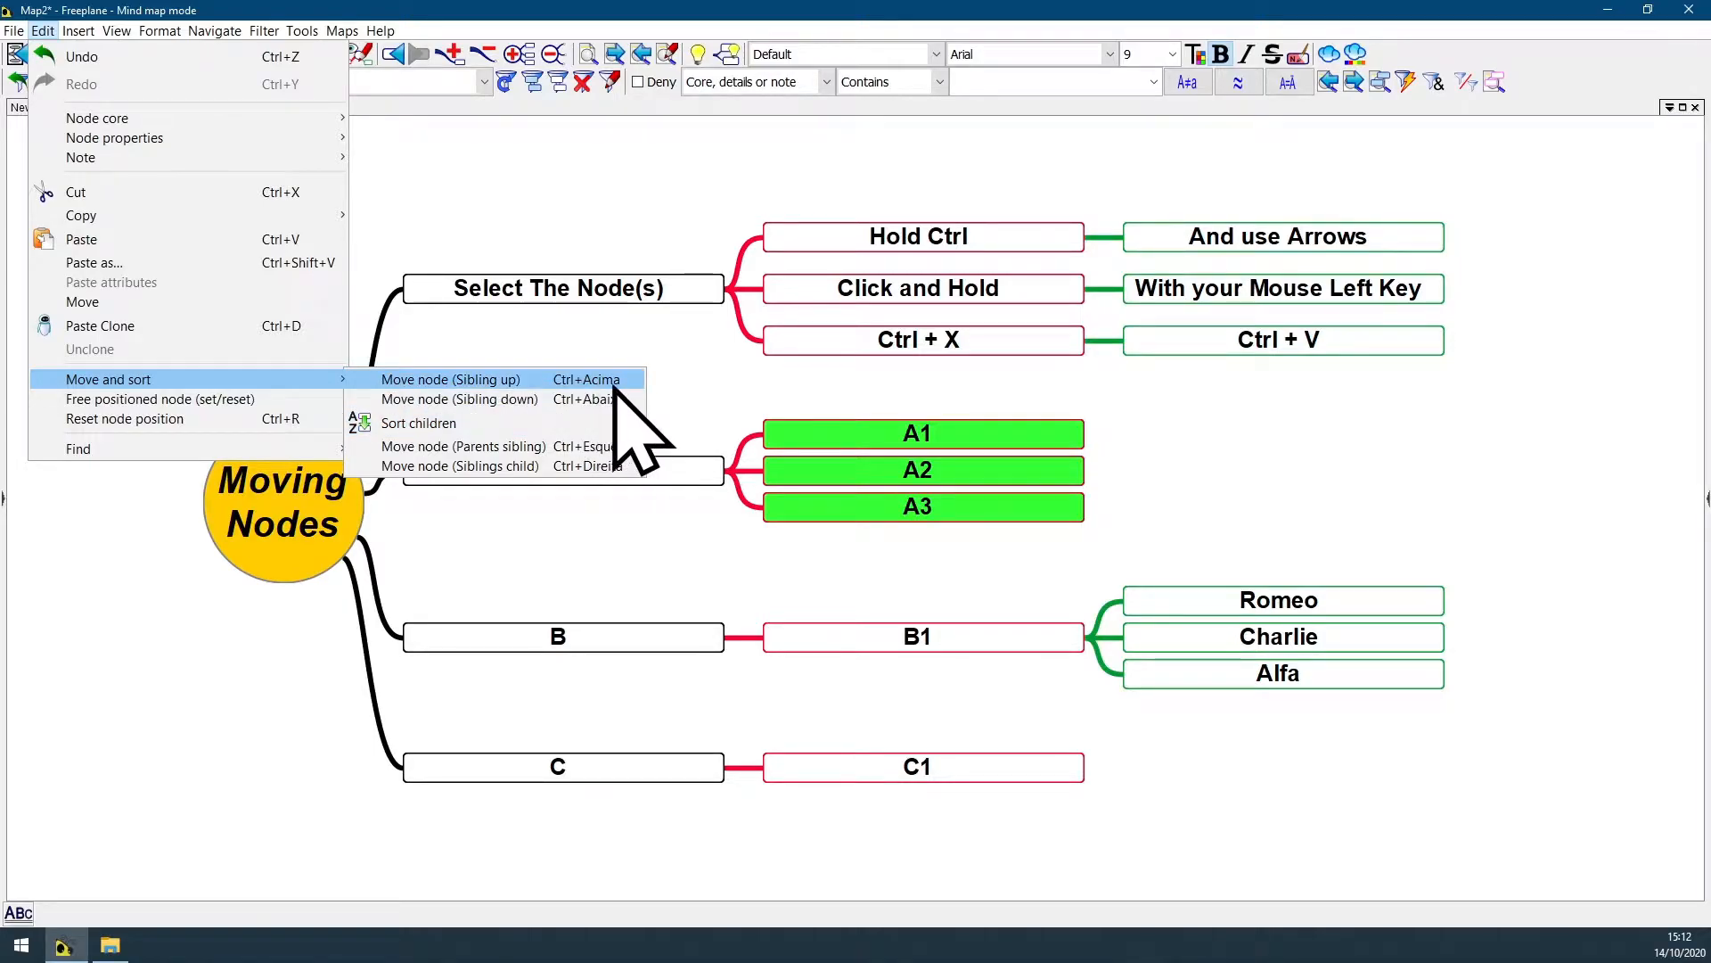
{"action": "mouse_move", "coordinate": [620, 483]}
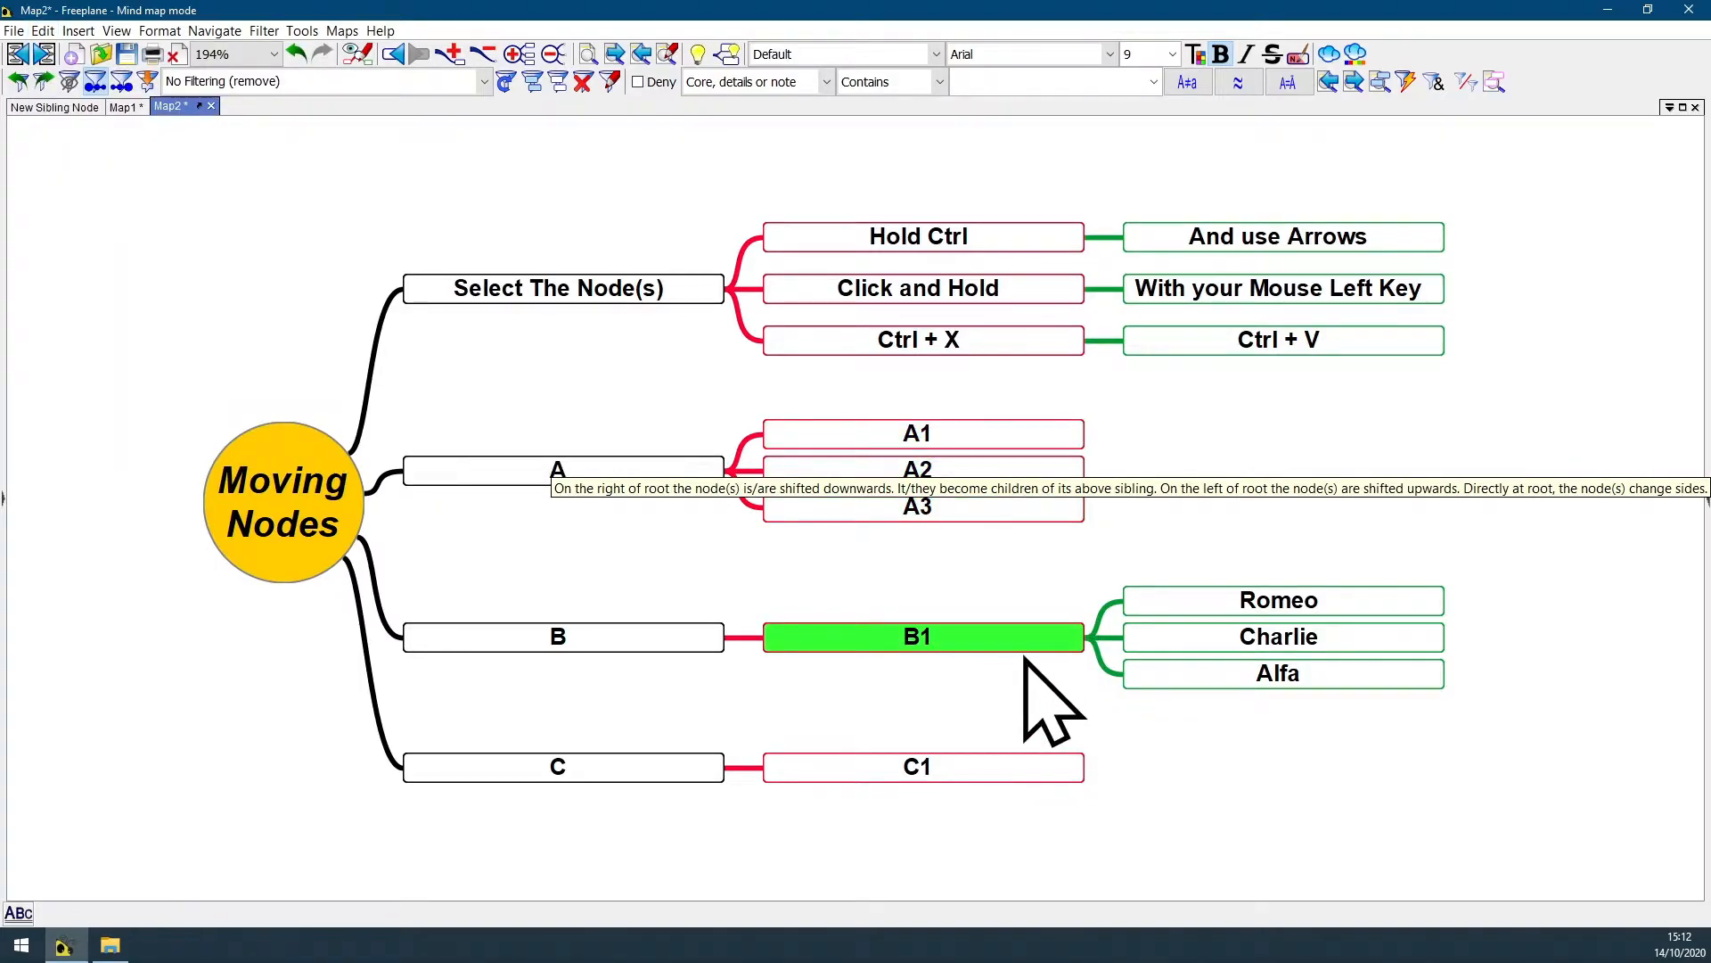
{"action": "left_click", "coordinate": [57, 30]}
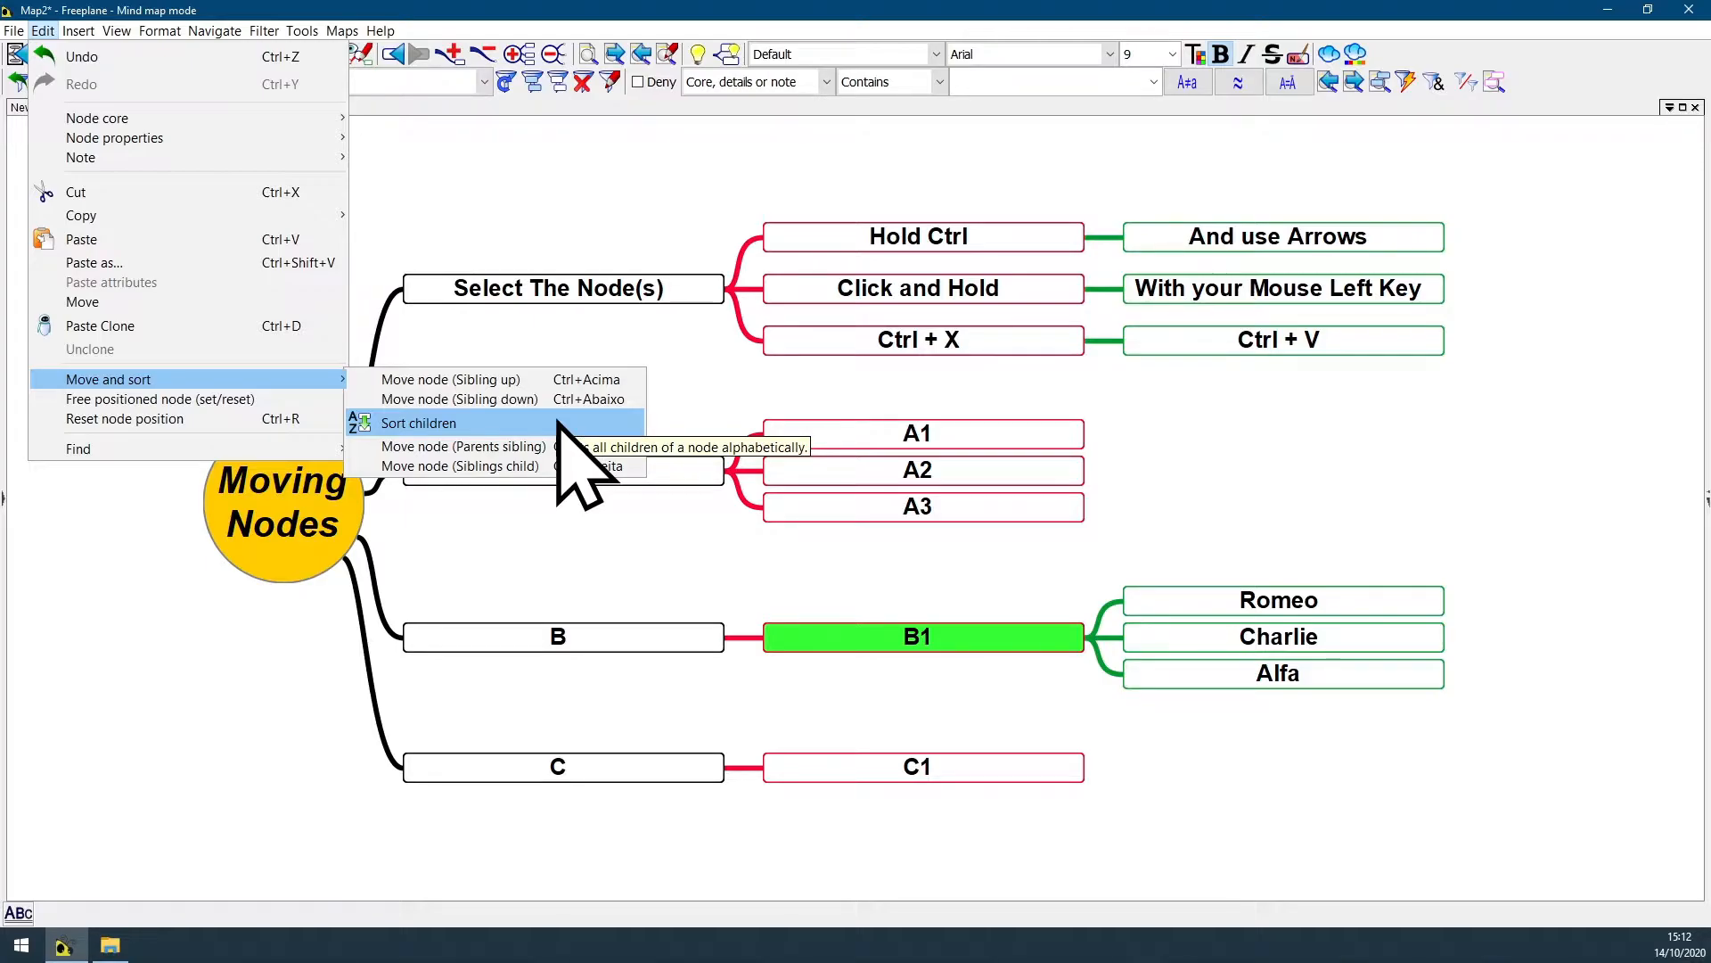
{"action": "left_click", "coordinate": [418, 422]}
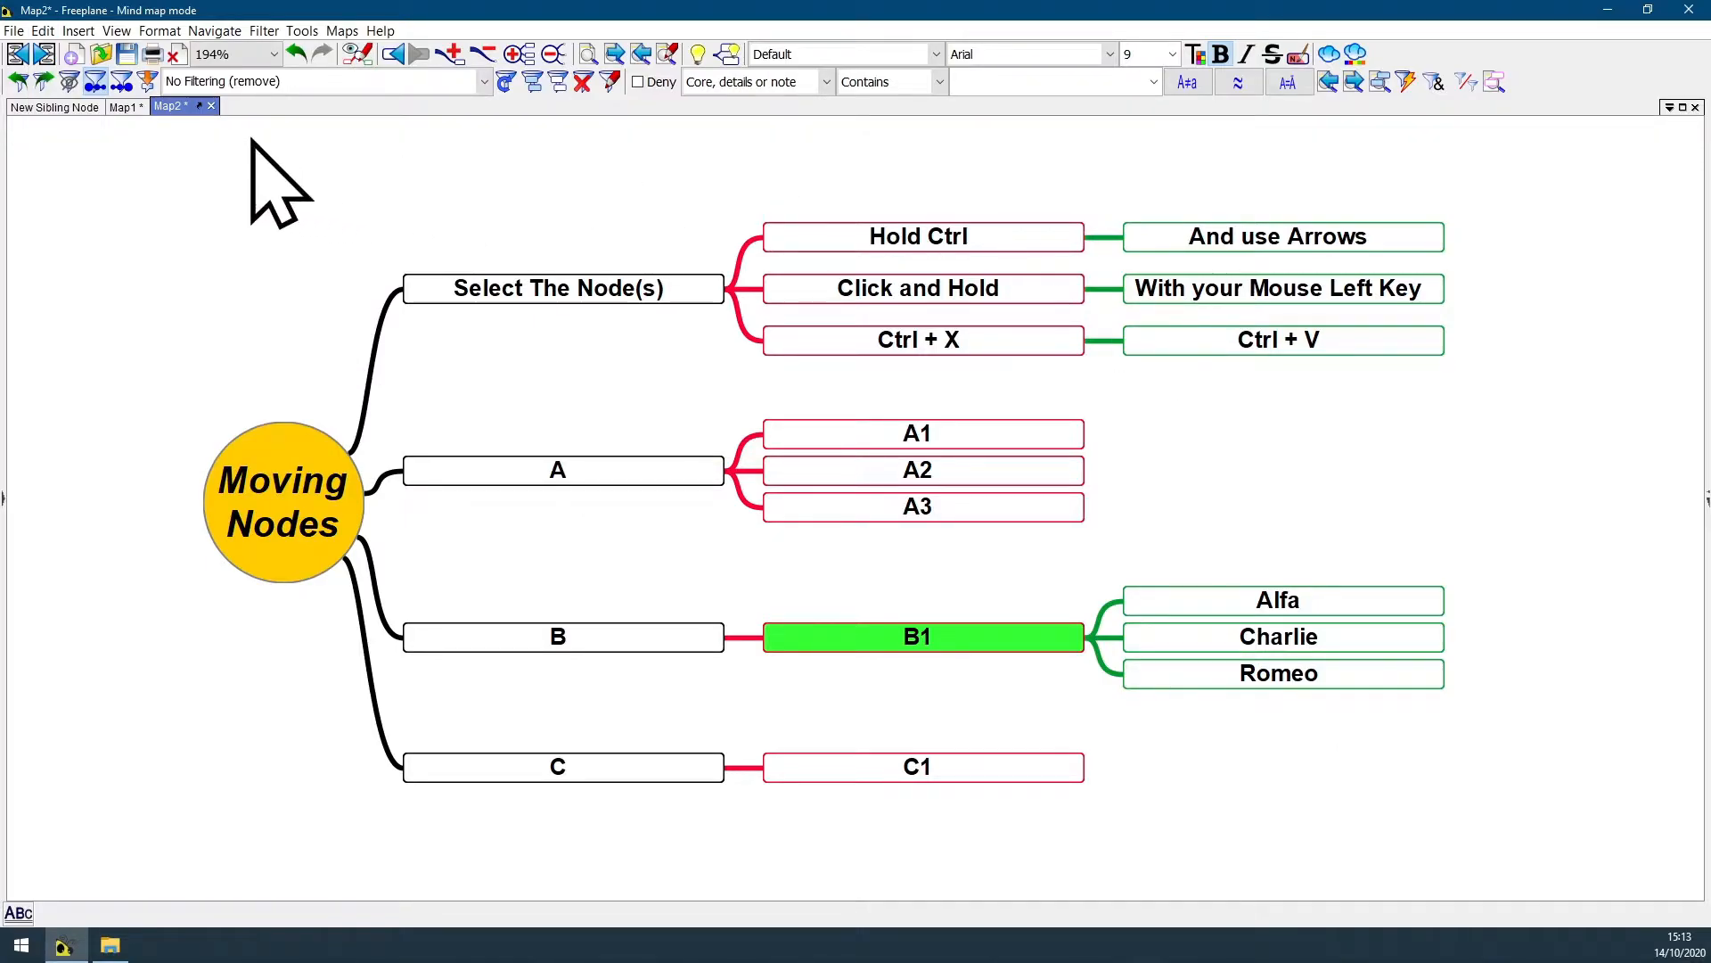
{"action": "left_click", "coordinate": [41, 30]}
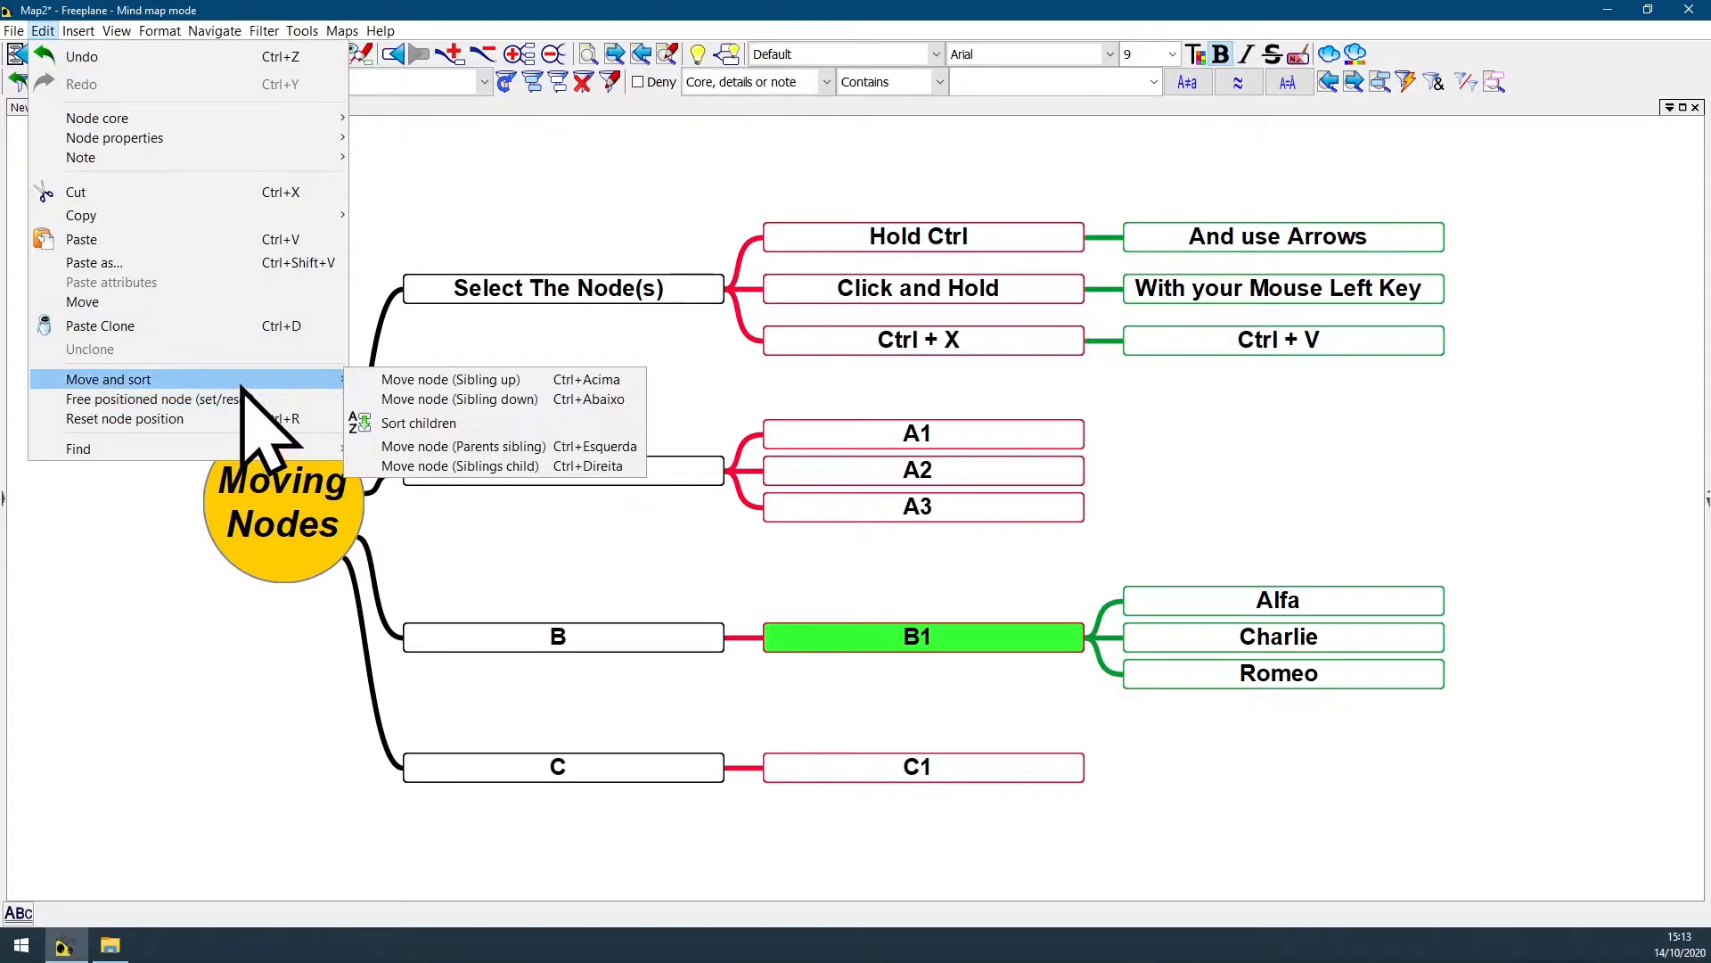
{"action": "mouse_move", "coordinate": [418, 422]}
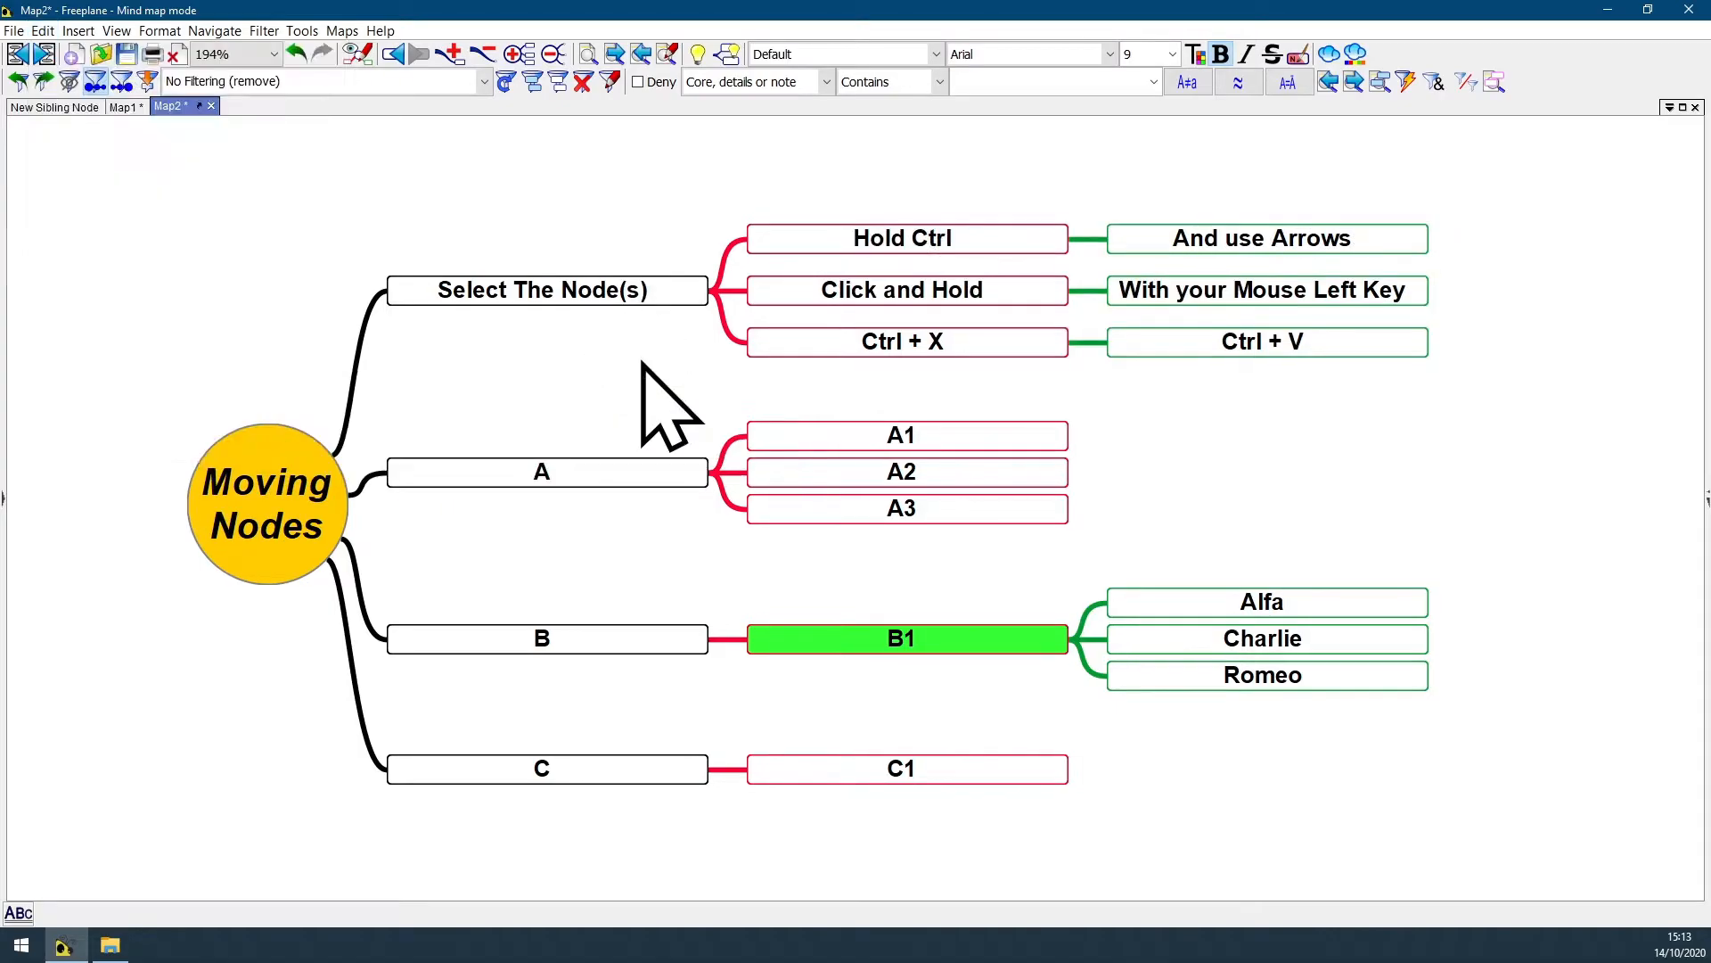
Select the 'Select The Node(s)' node in the map
{"action": "left_click", "coordinate": [547, 290]}
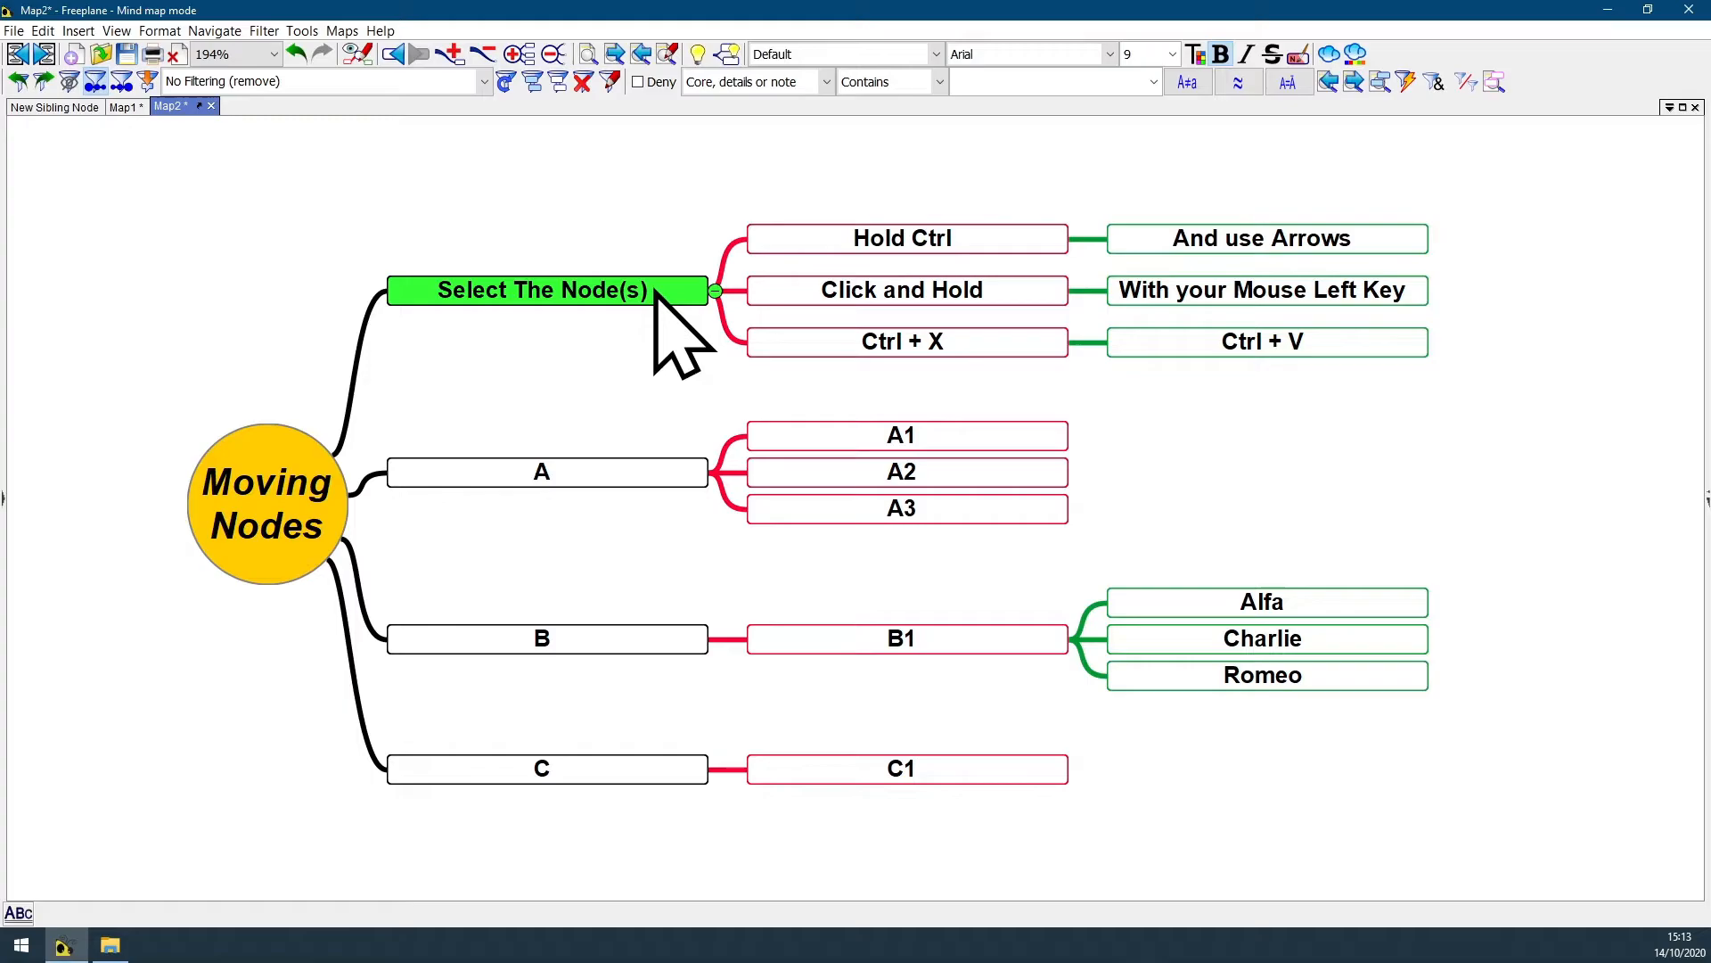
{"action": "mouse_move", "coordinate": [914, 434]}
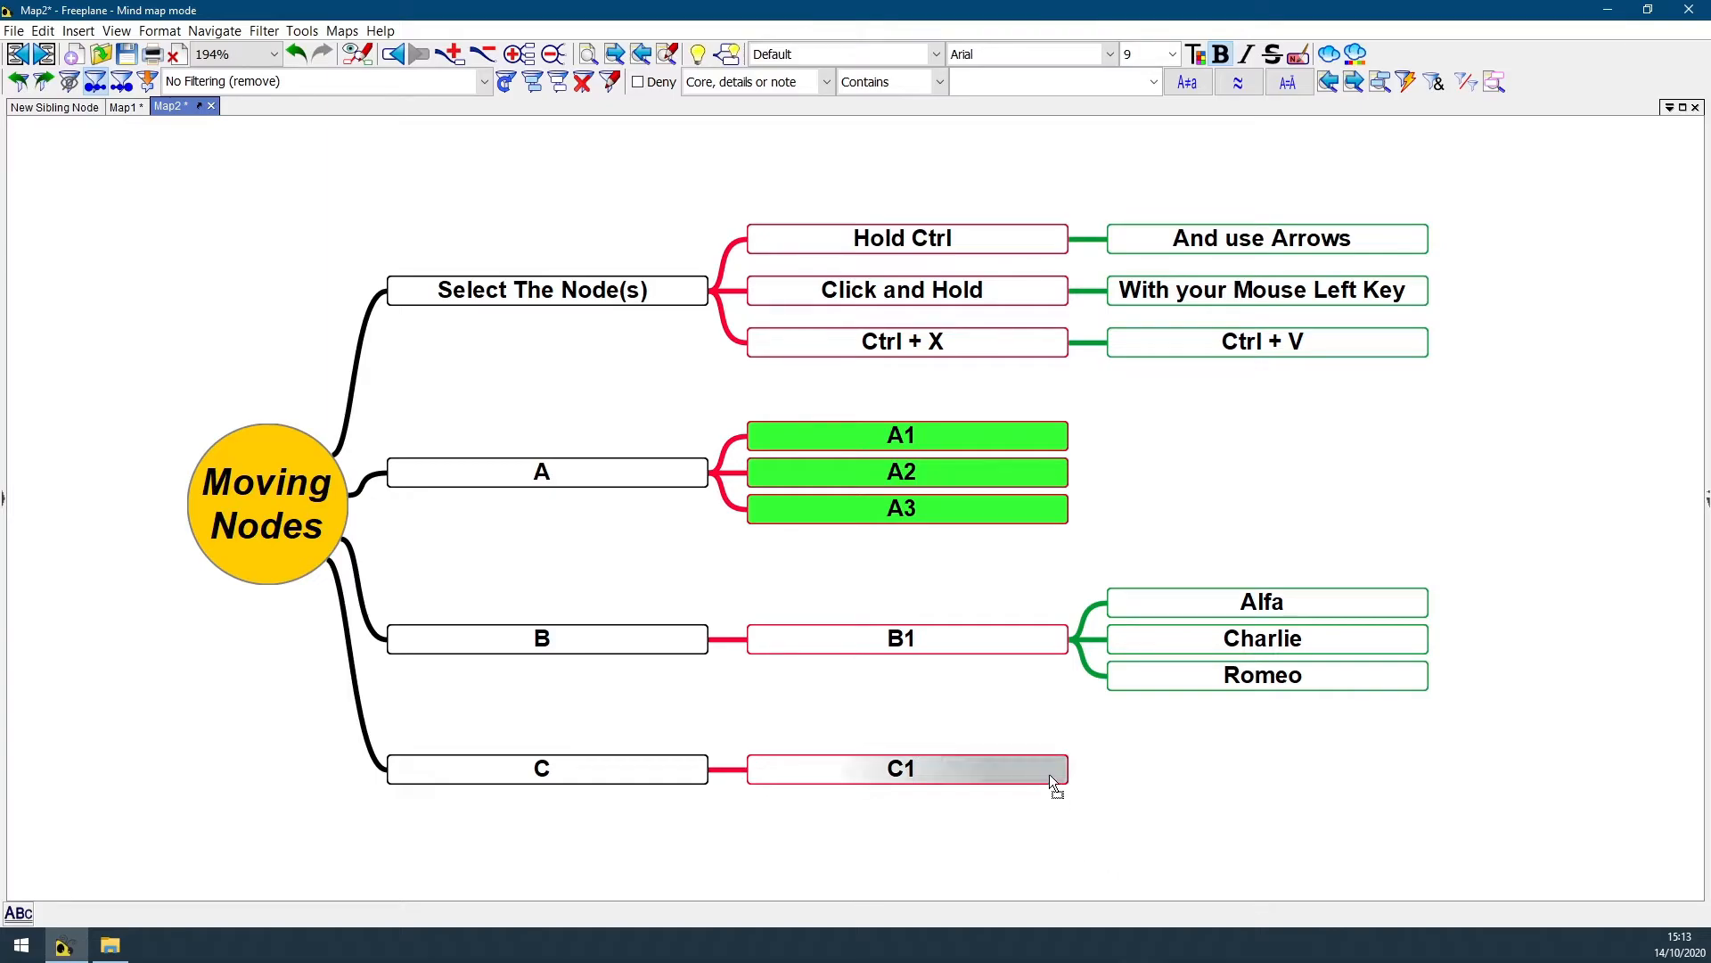
{"action": "mouse_move", "coordinate": [1051, 793]}
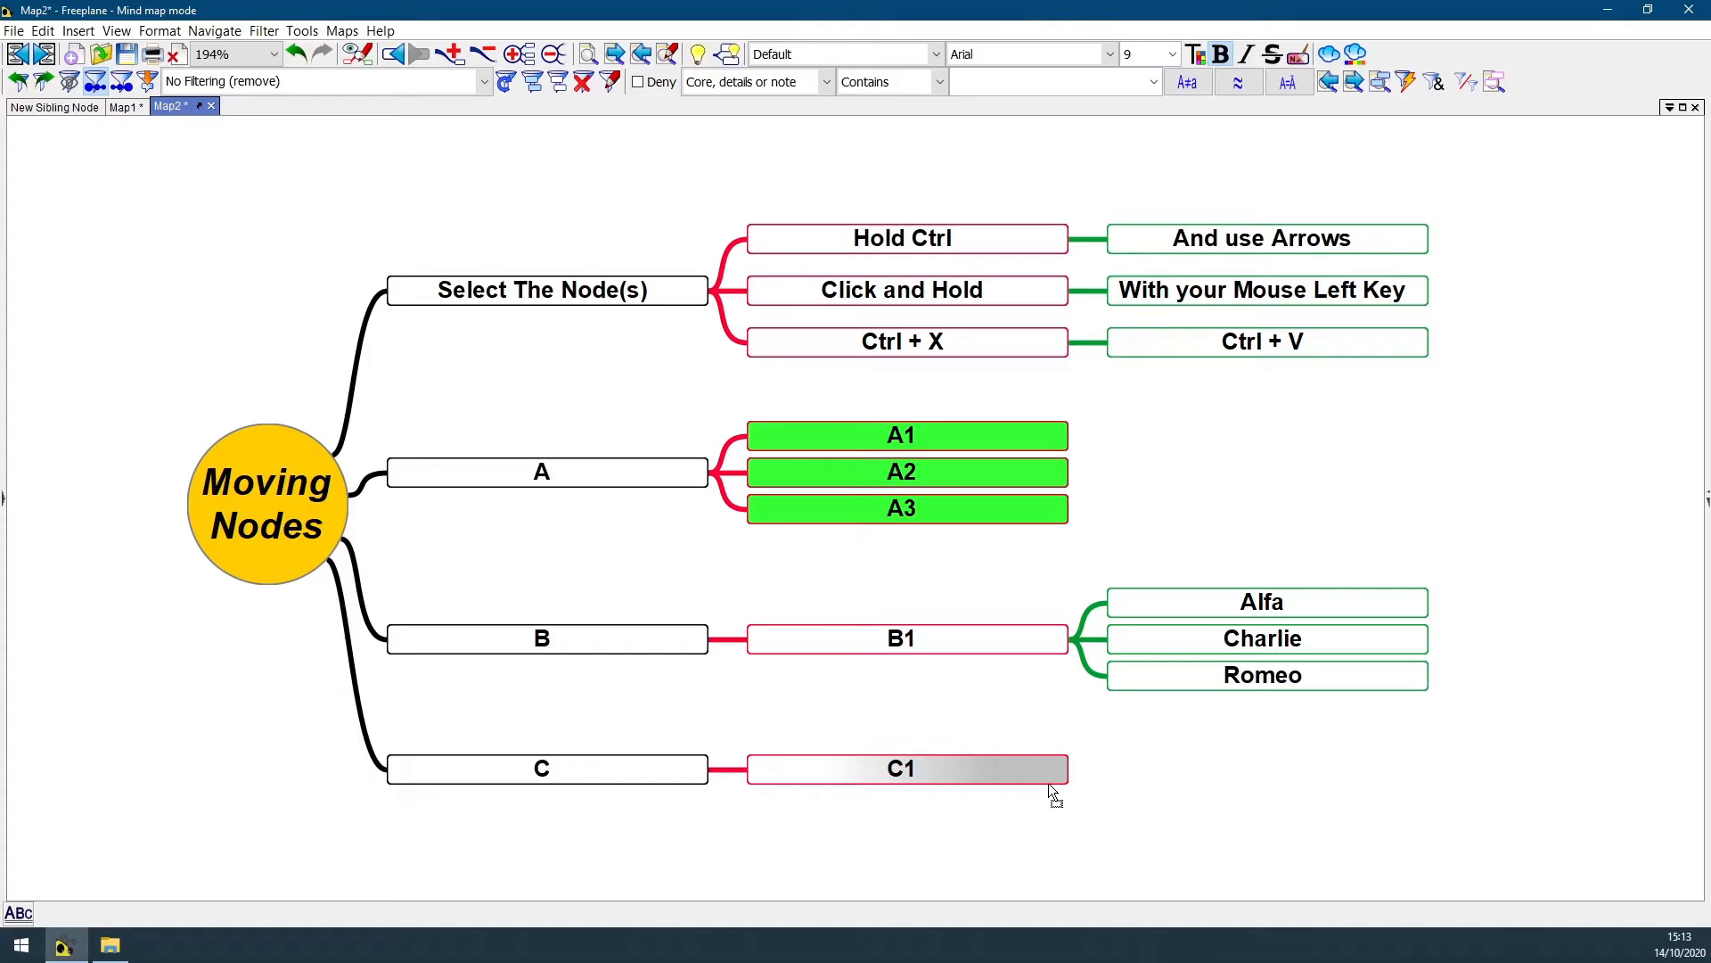
{"action": "mouse_move", "coordinate": [1042, 781]}
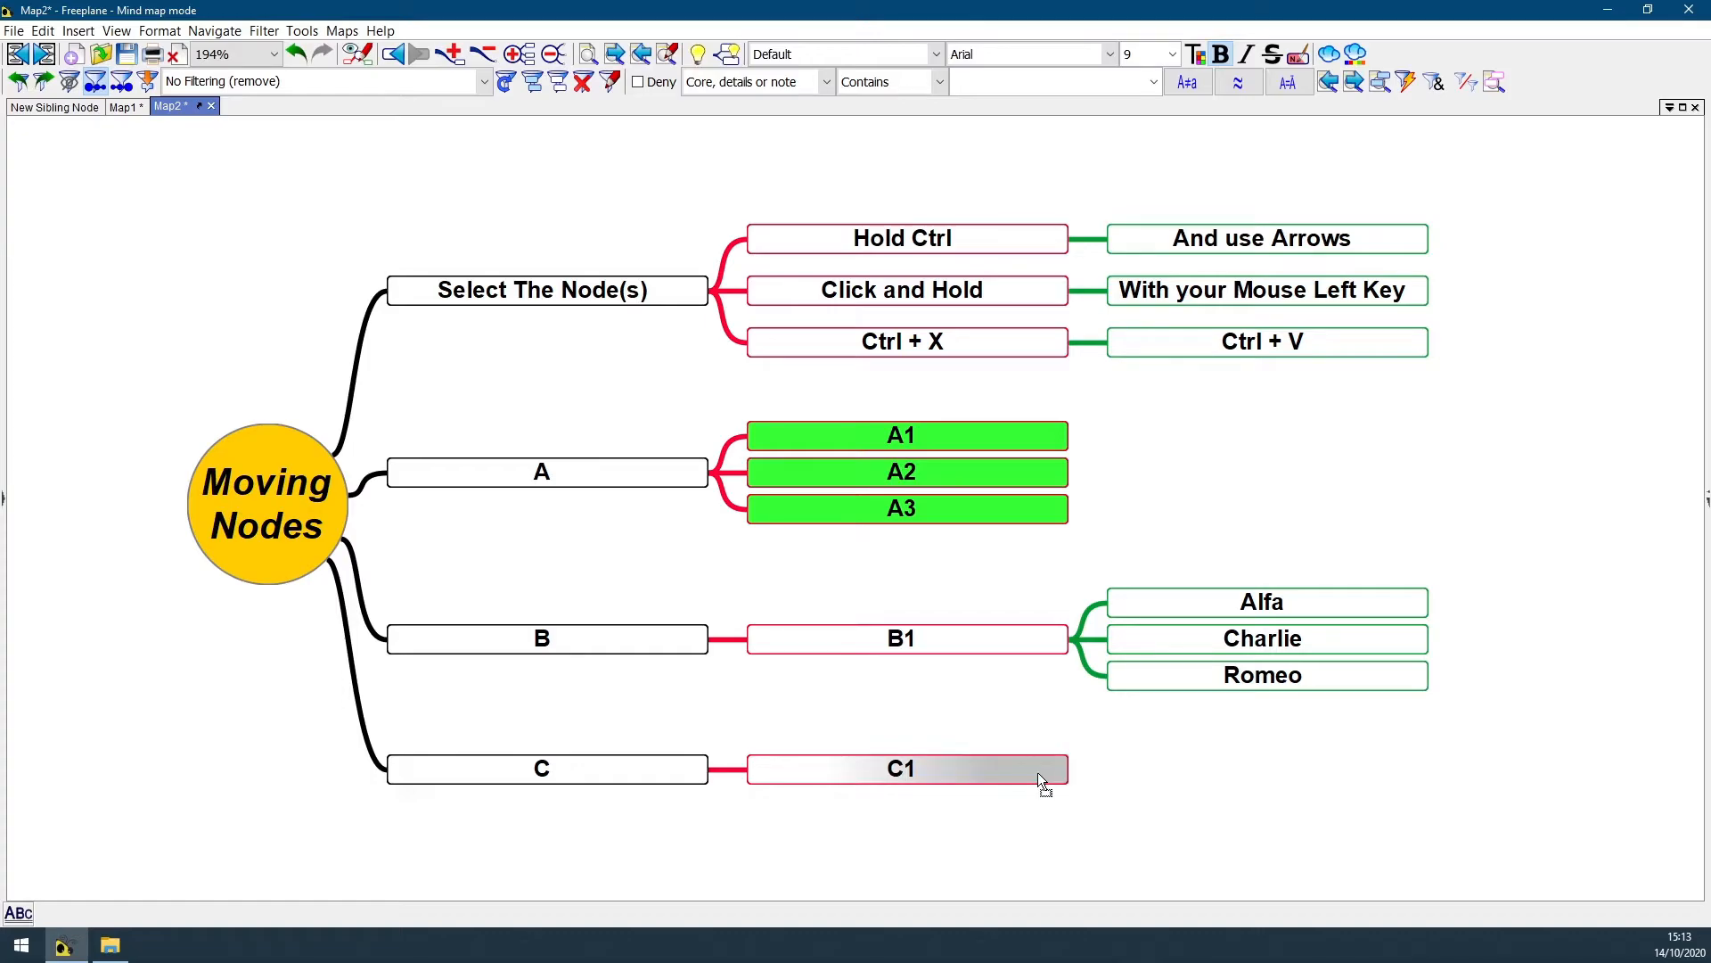
{"action": "mouse_move", "coordinate": [1059, 782]}
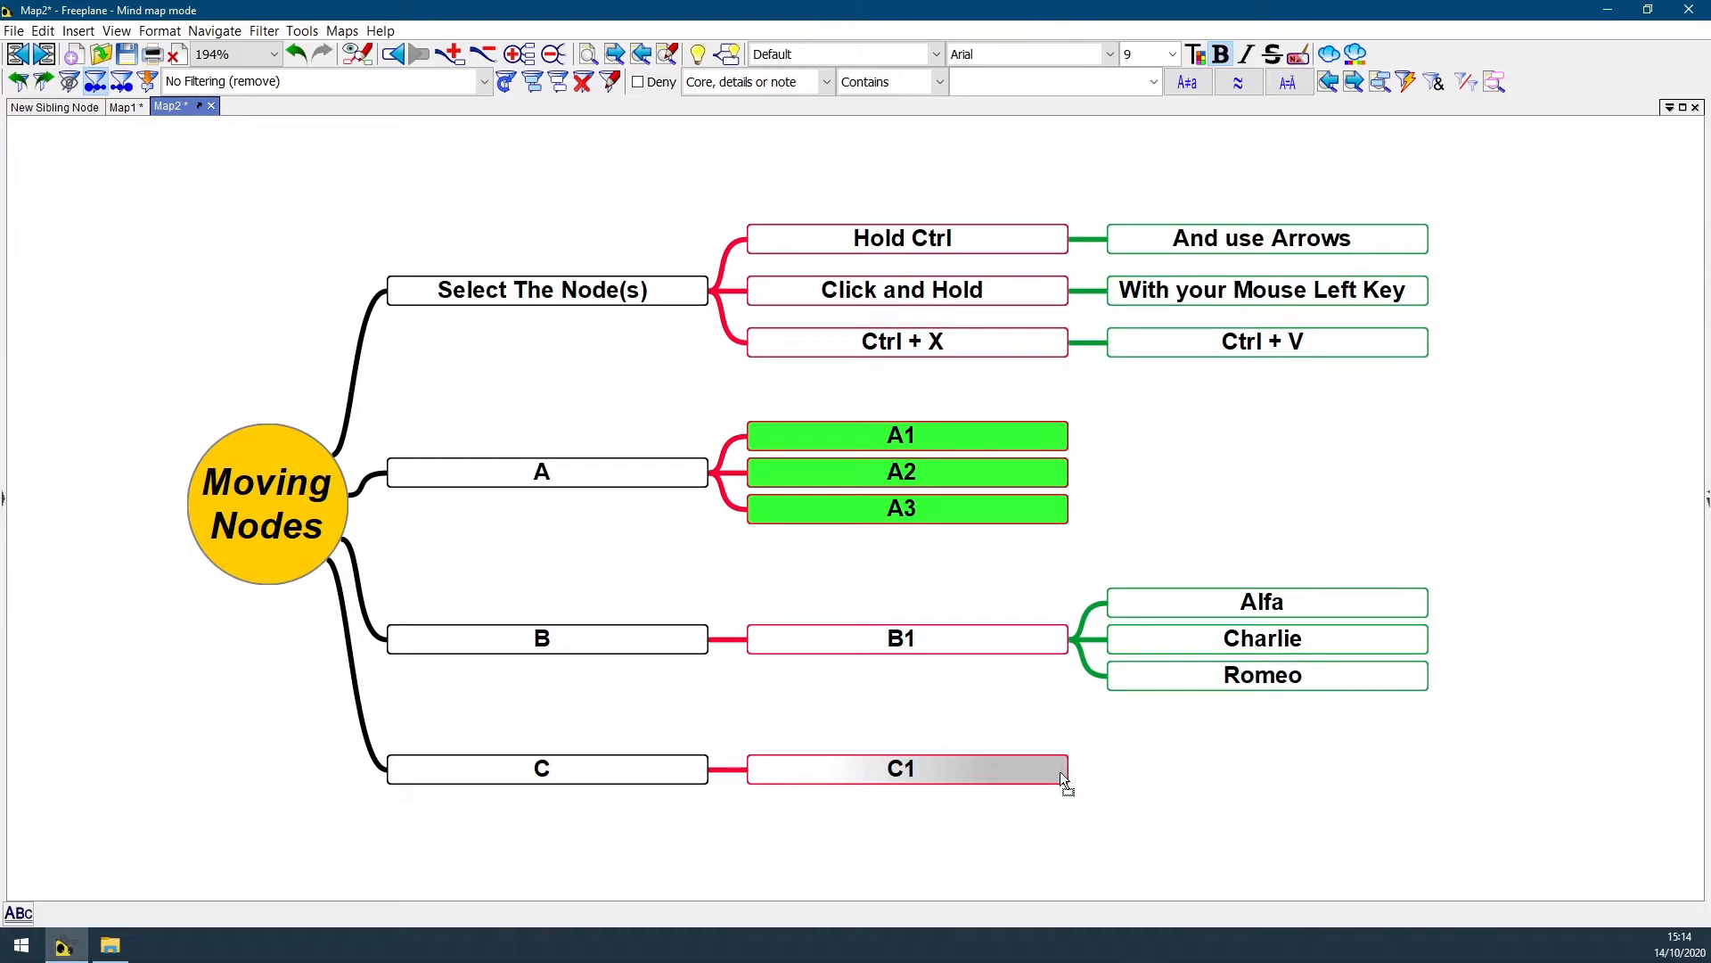
{"action": "mouse_move", "coordinate": [1056, 774]}
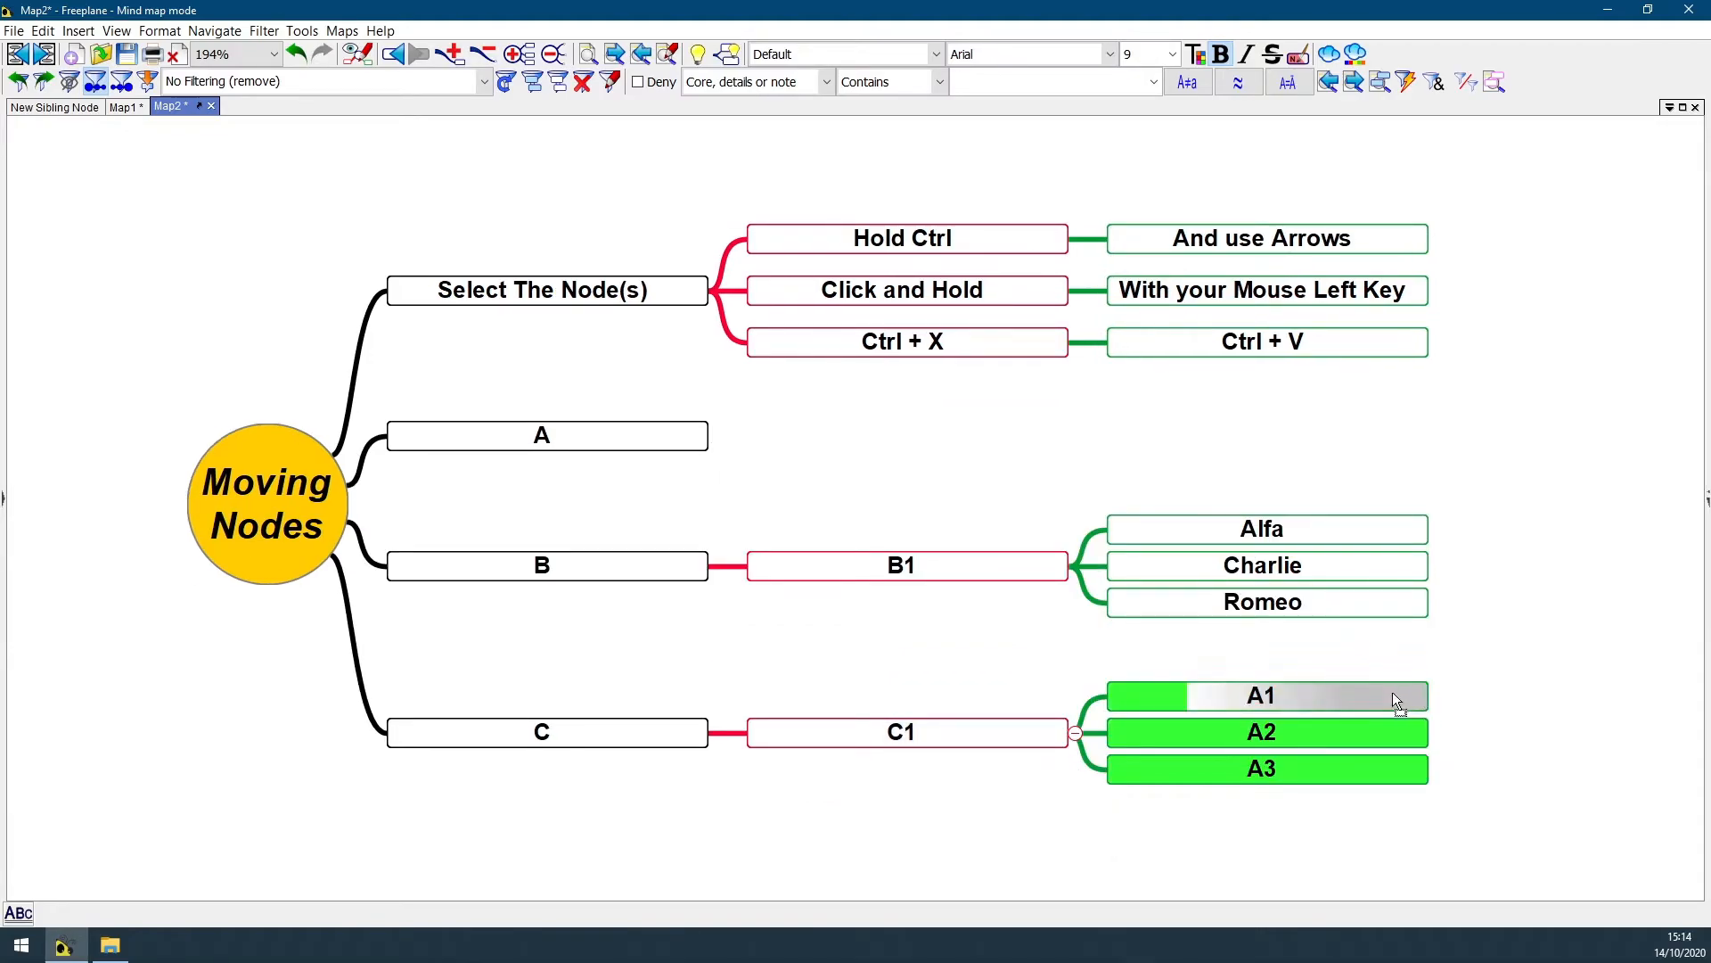
{"action": "mouse_move", "coordinate": [778, 737]}
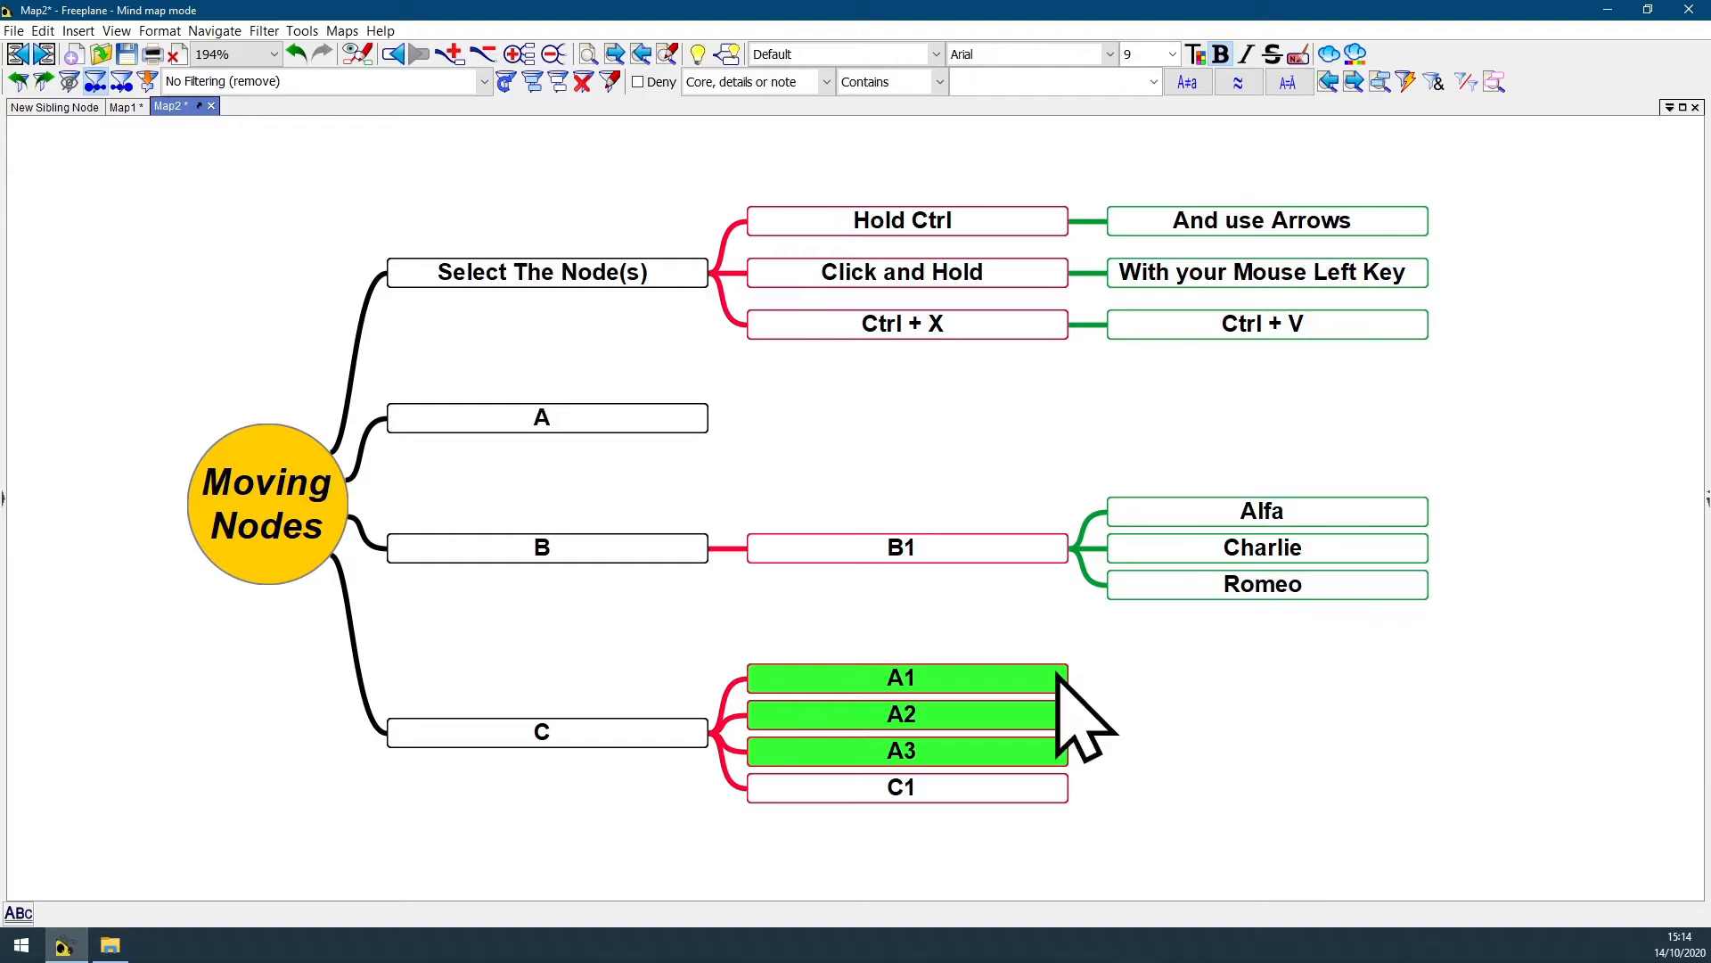
{"action": "mouse_move", "coordinate": [1206, 747]}
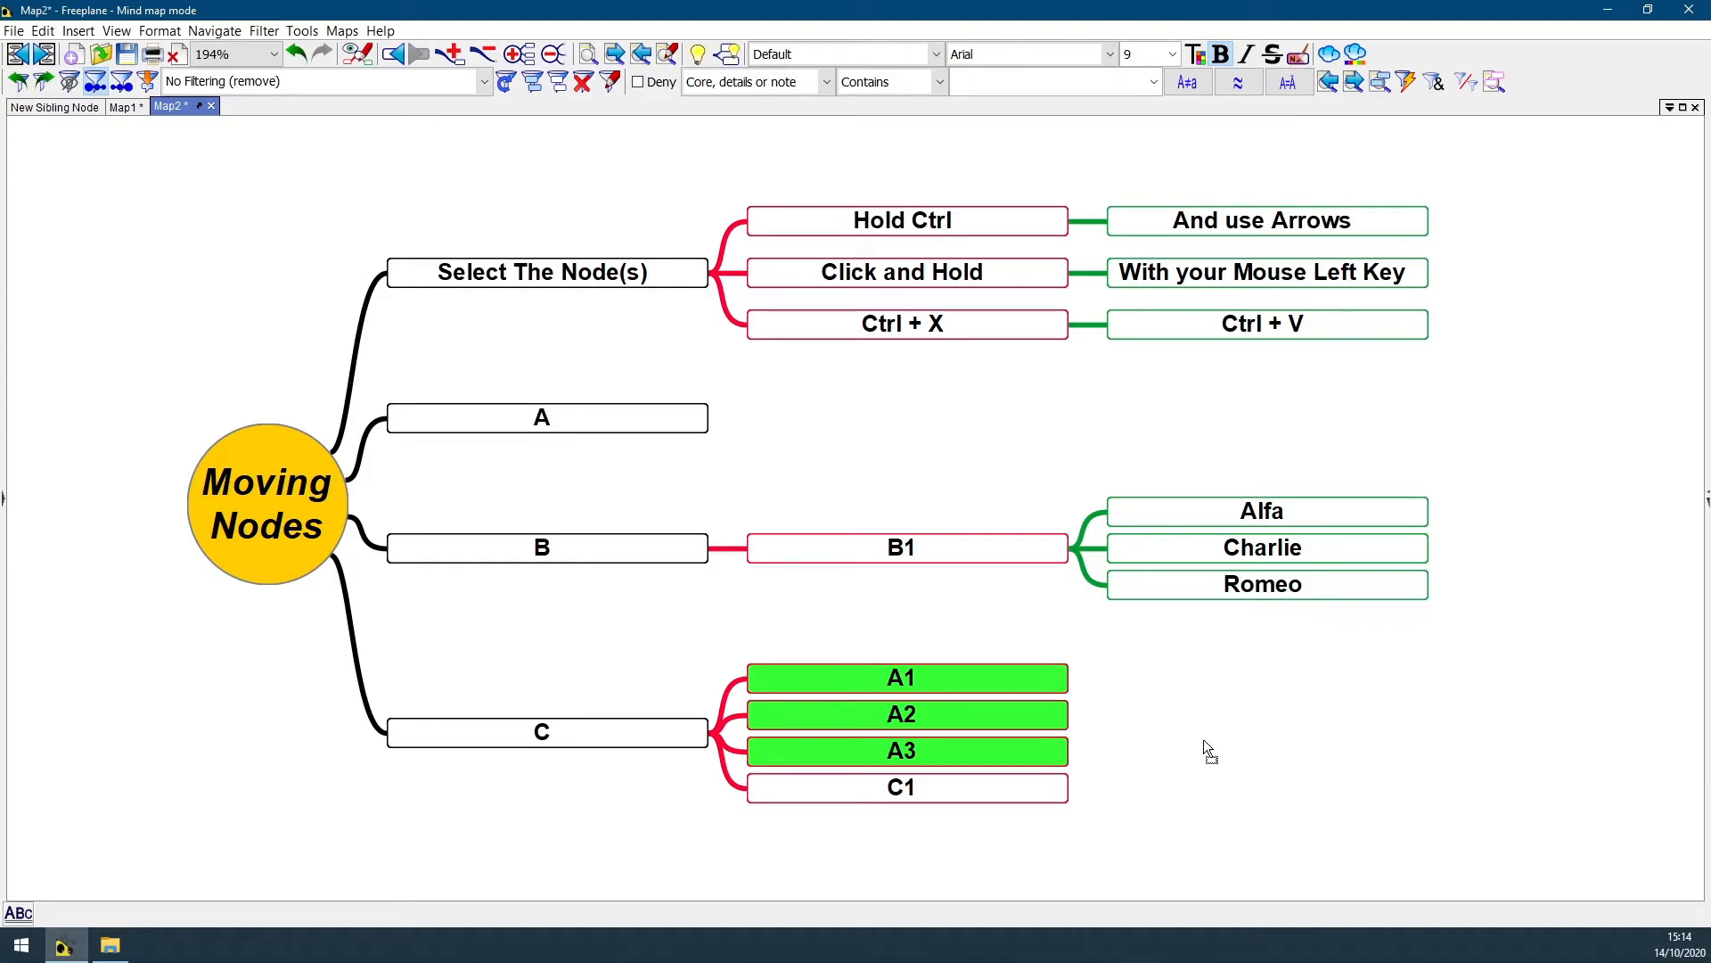
{"action": "mouse_move", "coordinate": [1201, 755]}
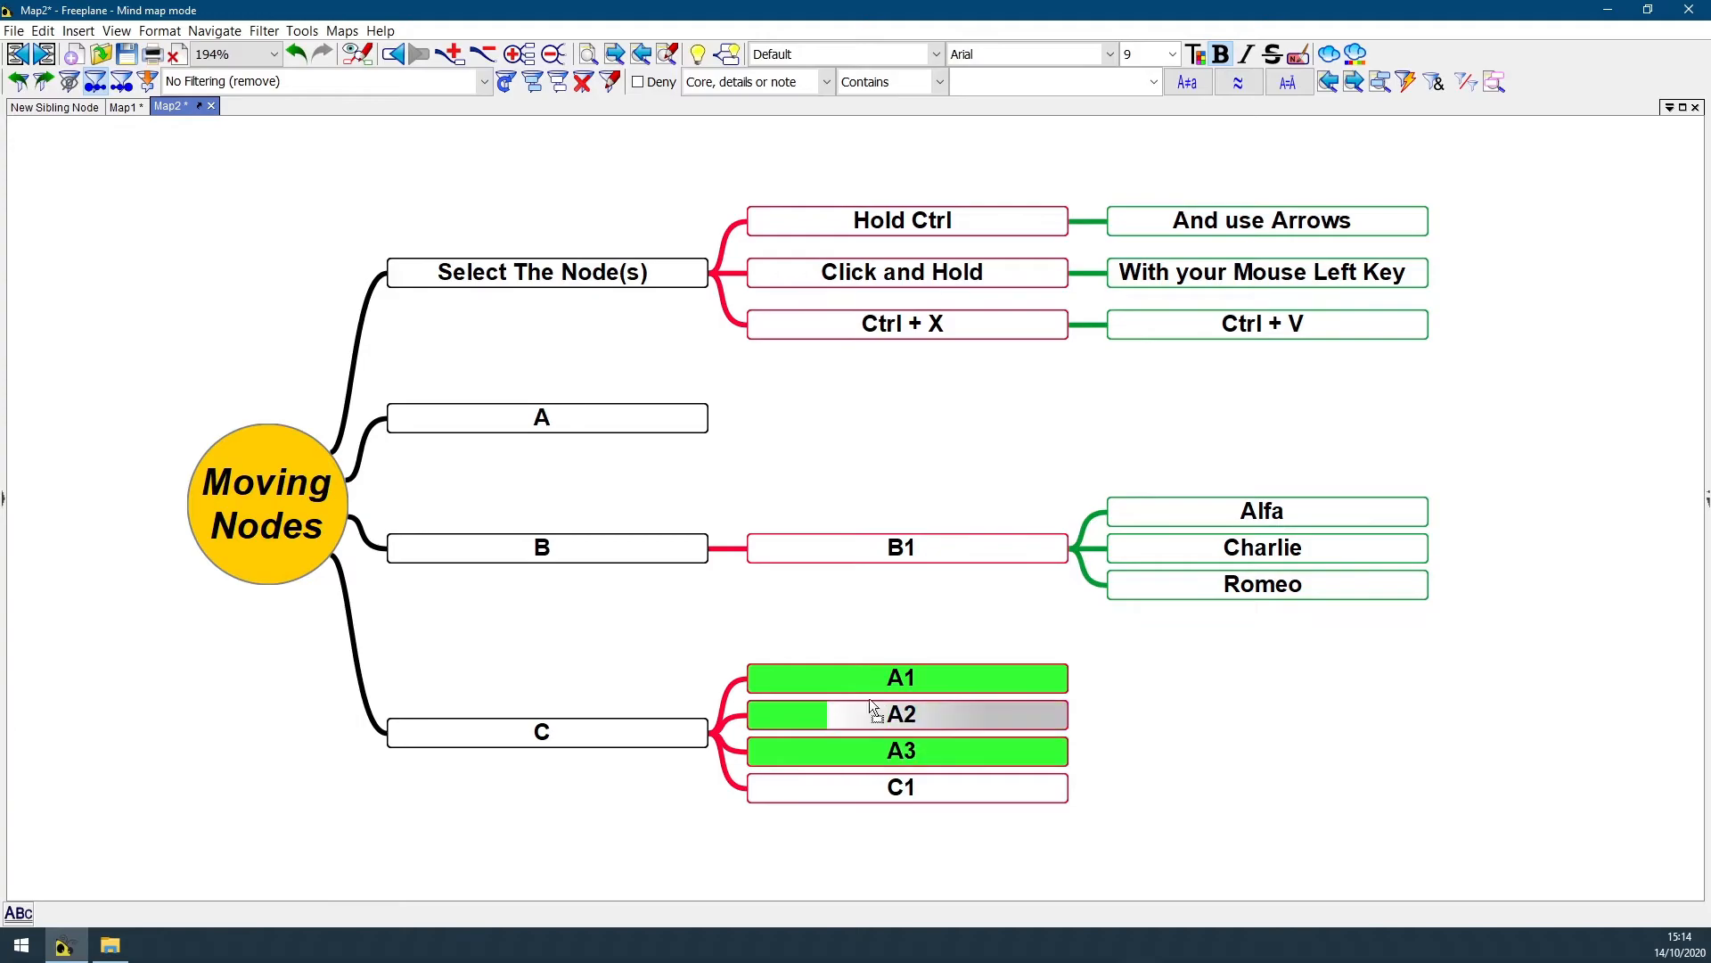
{"action": "mouse_move", "coordinate": [873, 731]}
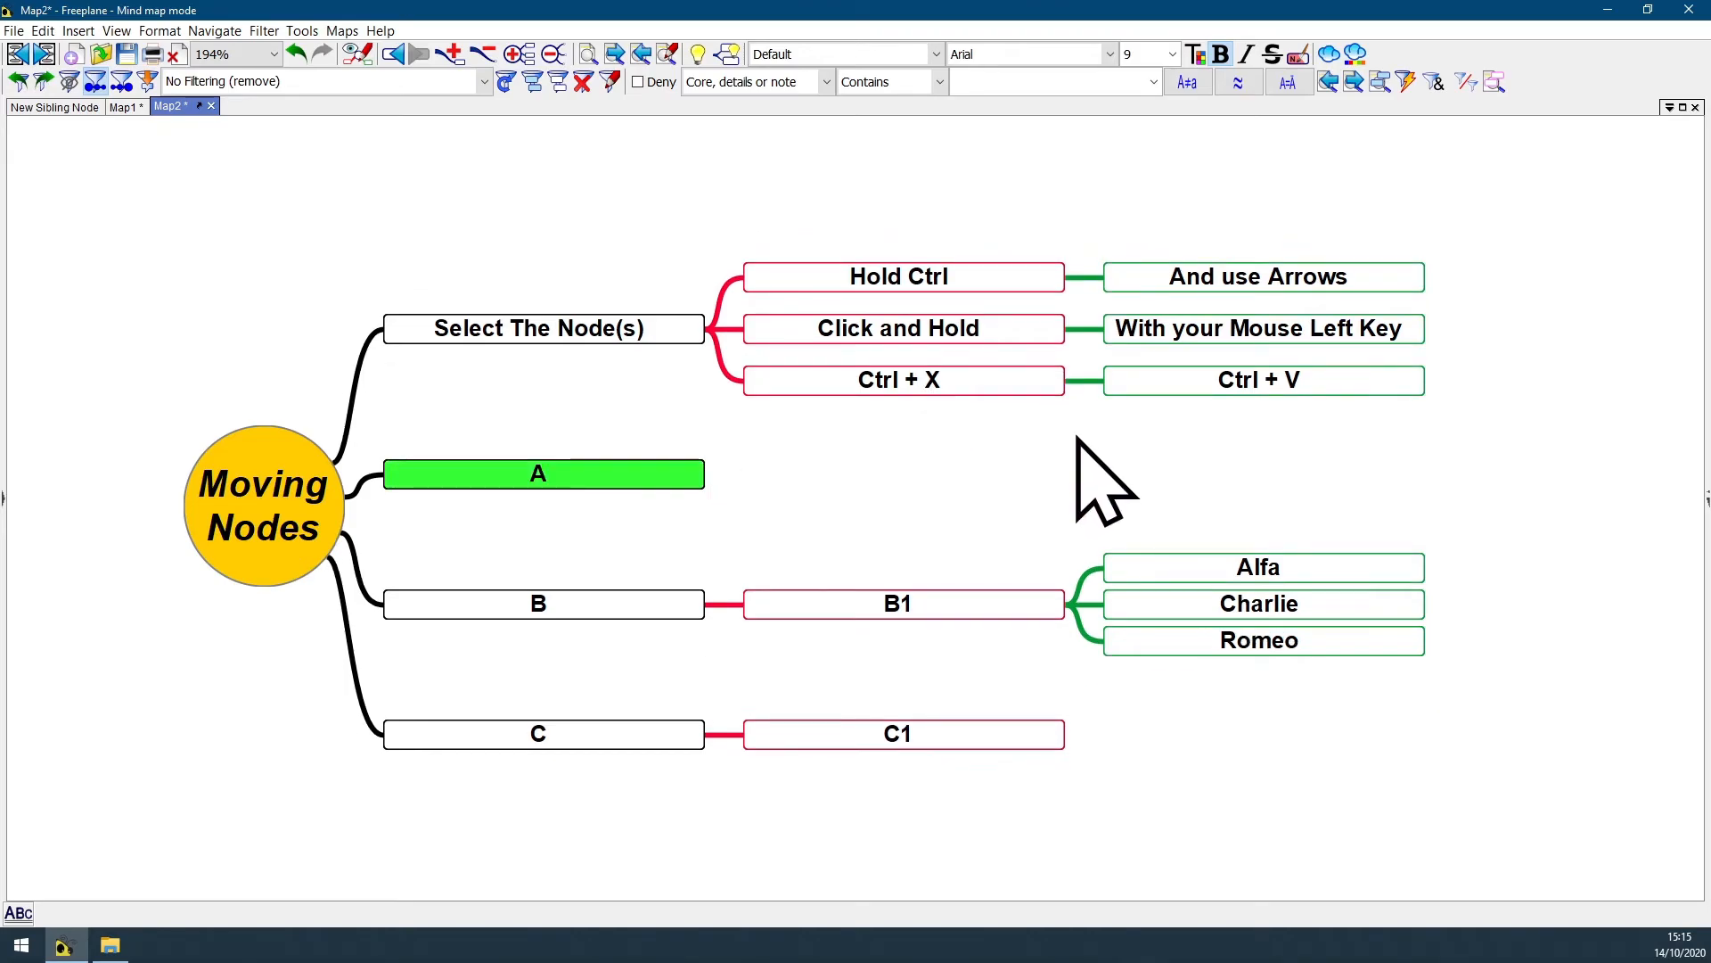
Paste A1, A2 and A3 beneath C1, leaving branch A without children
{"action": "left_click", "coordinate": [1258, 379]}
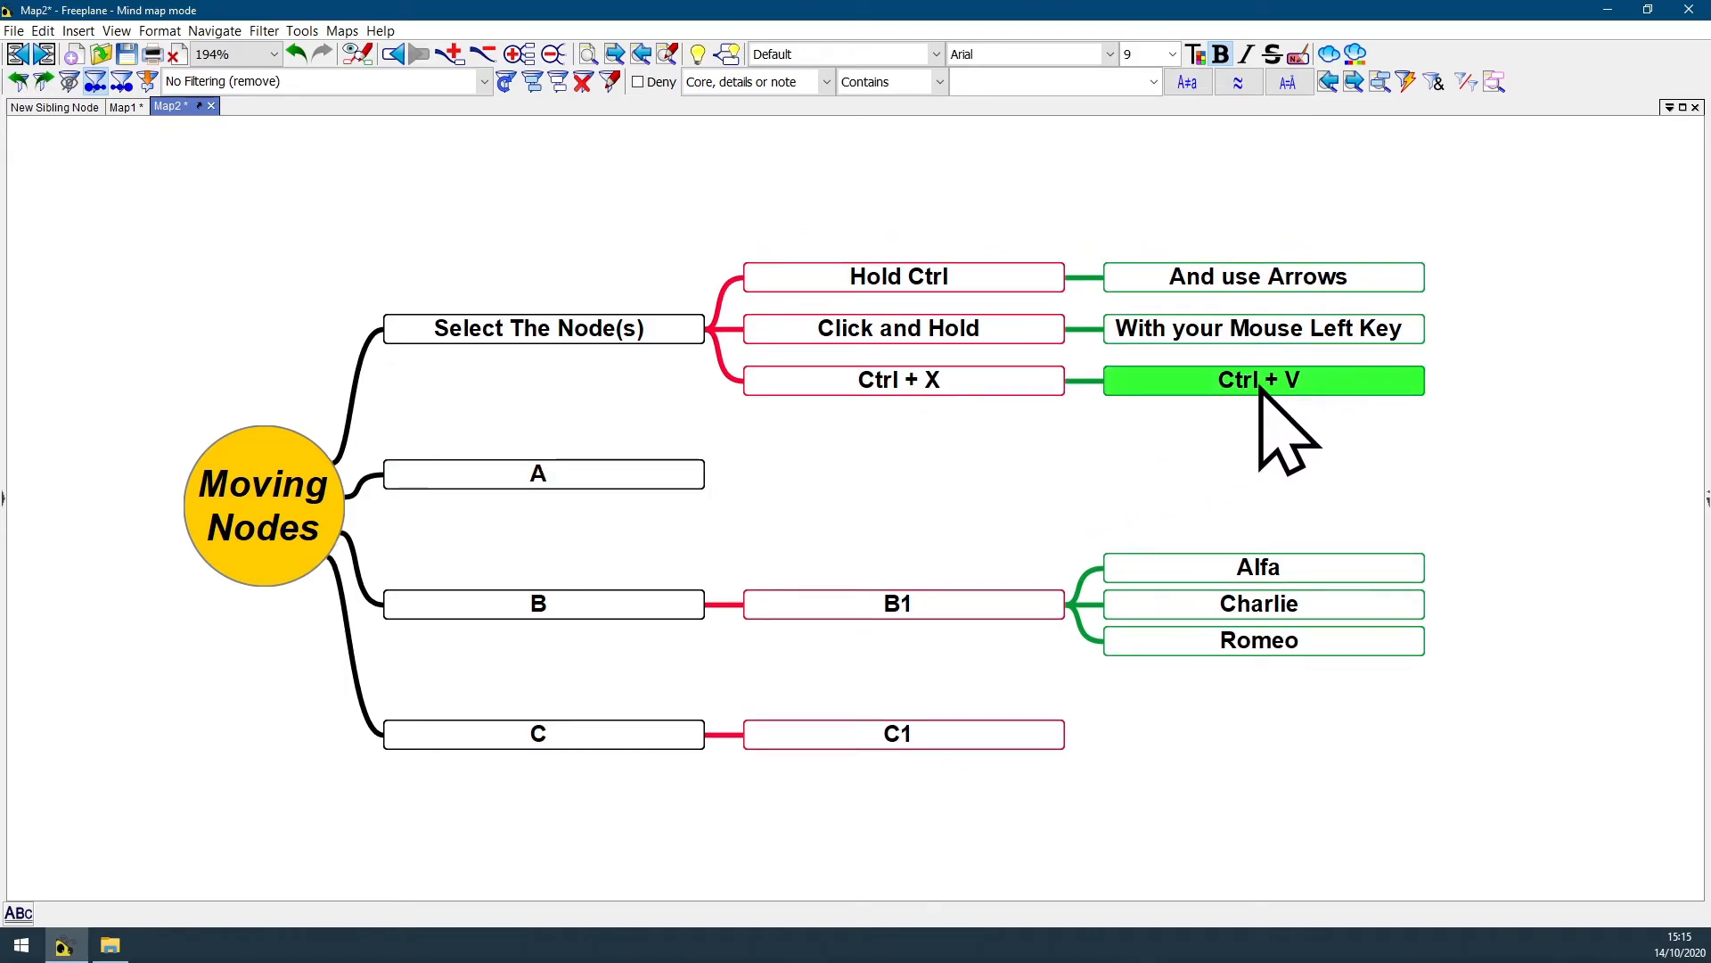
{"action": "mouse_move", "coordinate": [1030, 791]}
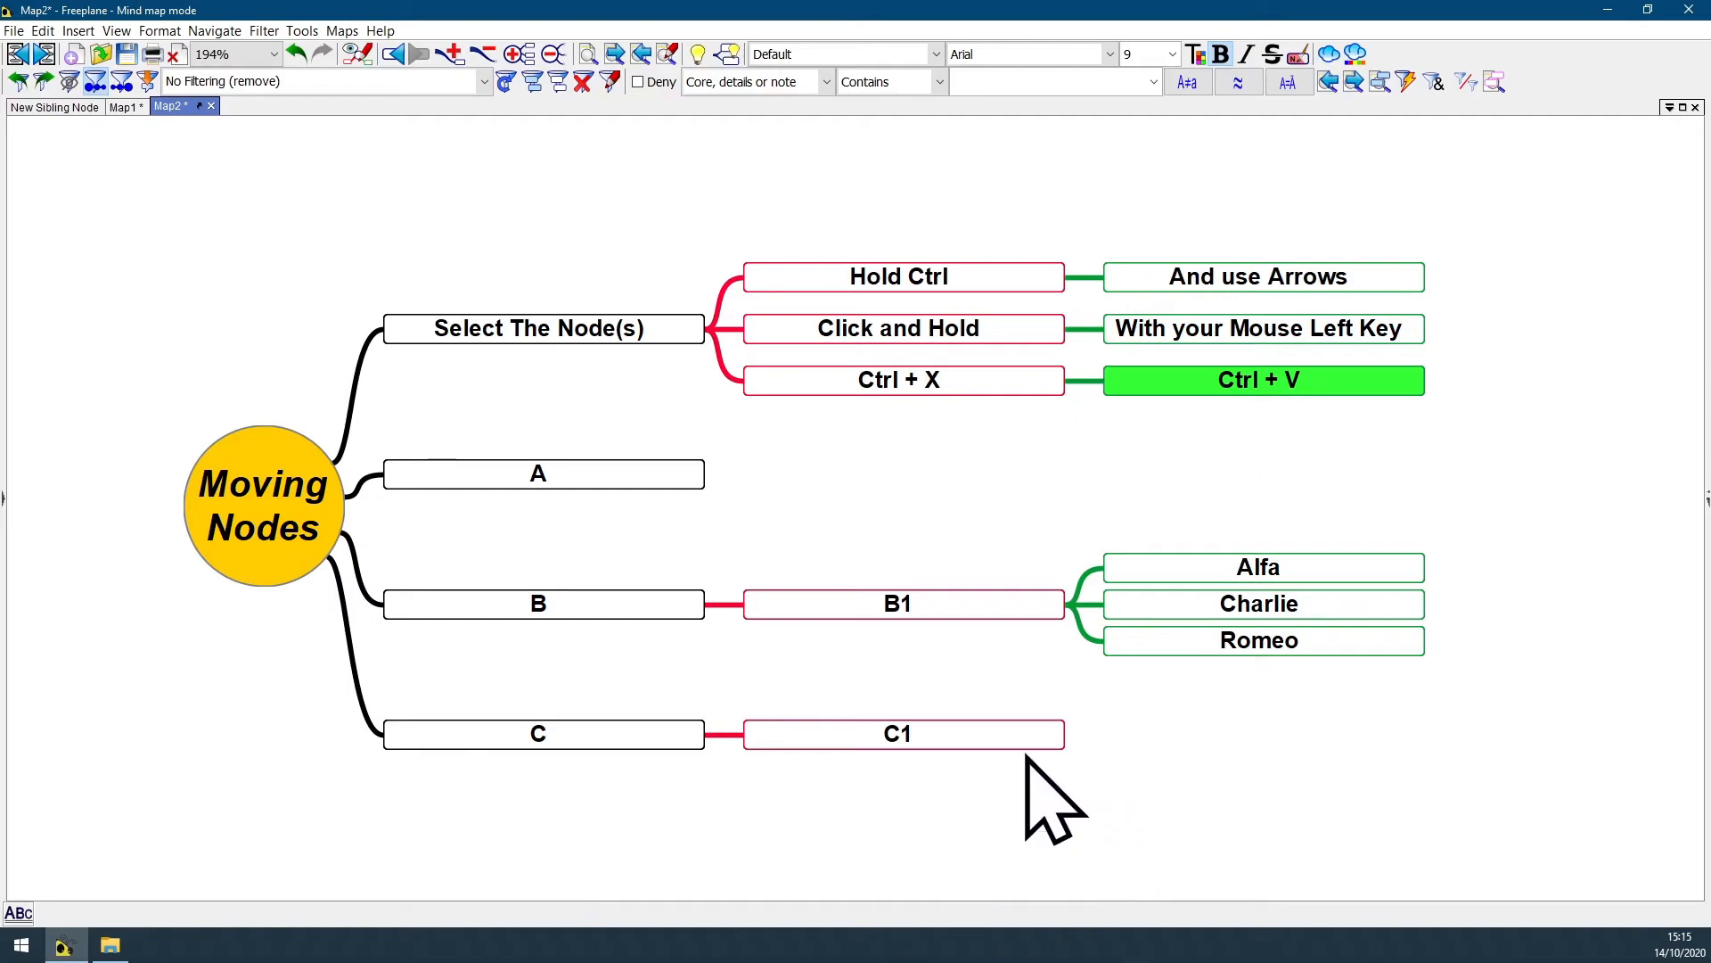
{"action": "left_click", "coordinate": [903, 734]}
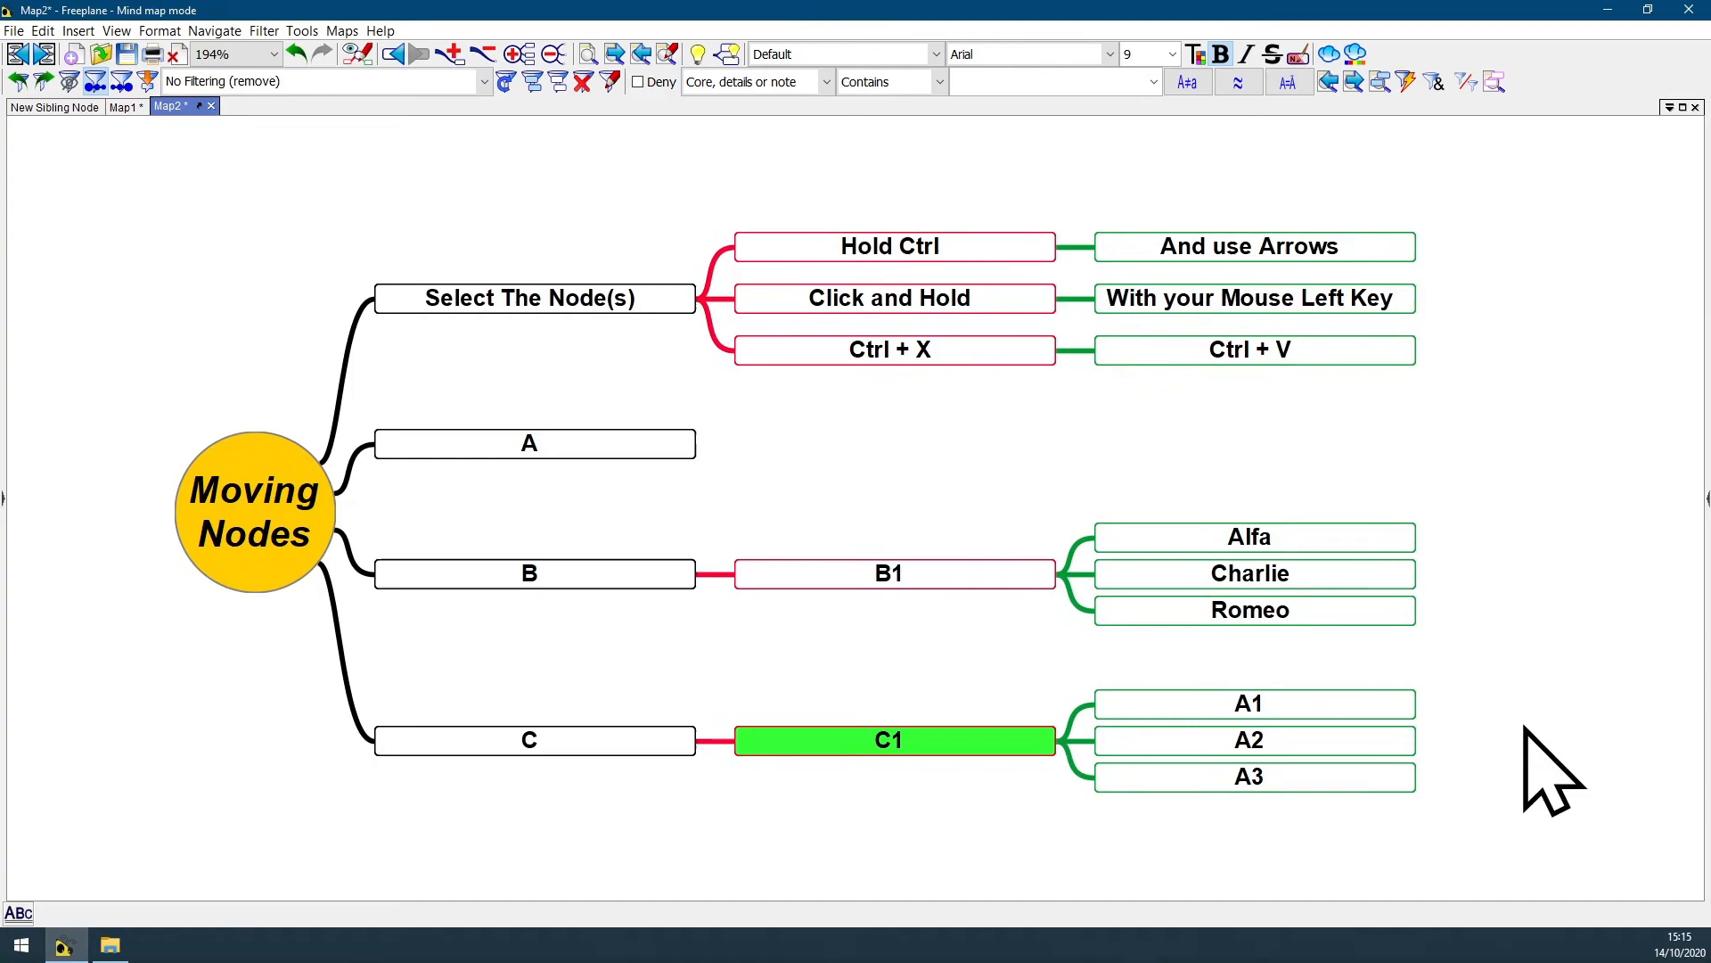
{"action": "mouse_move", "coordinate": [1562, 685]}
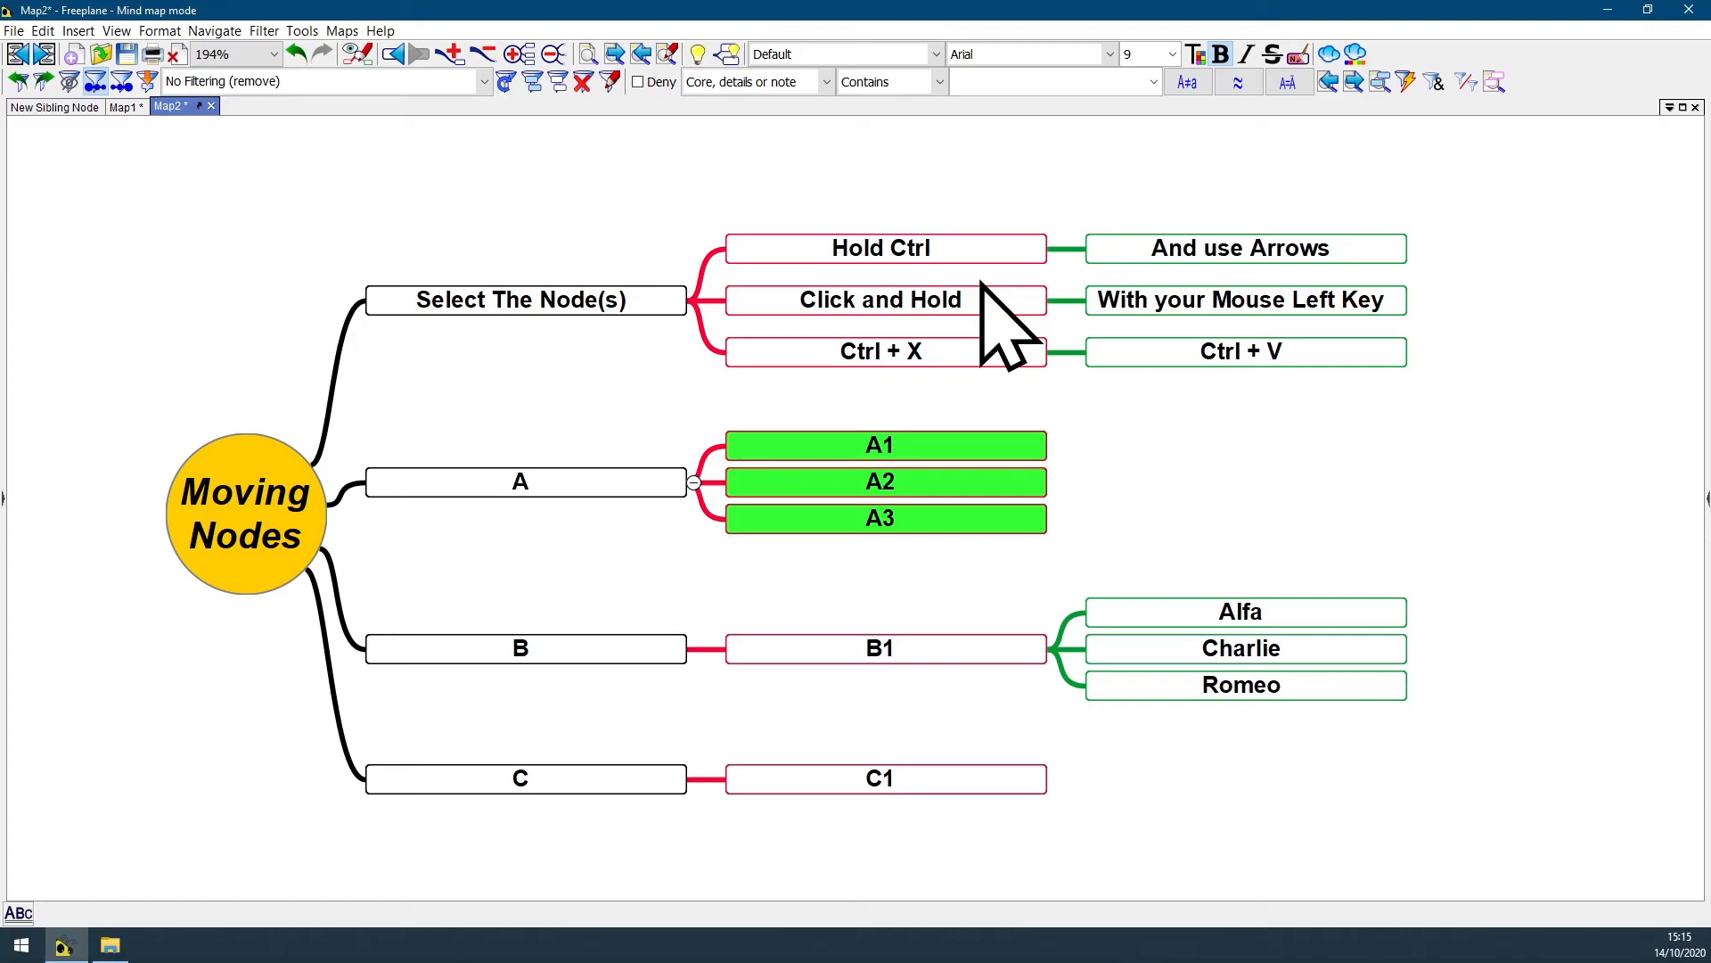
{"action": "mouse_move", "coordinate": [1259, 418]}
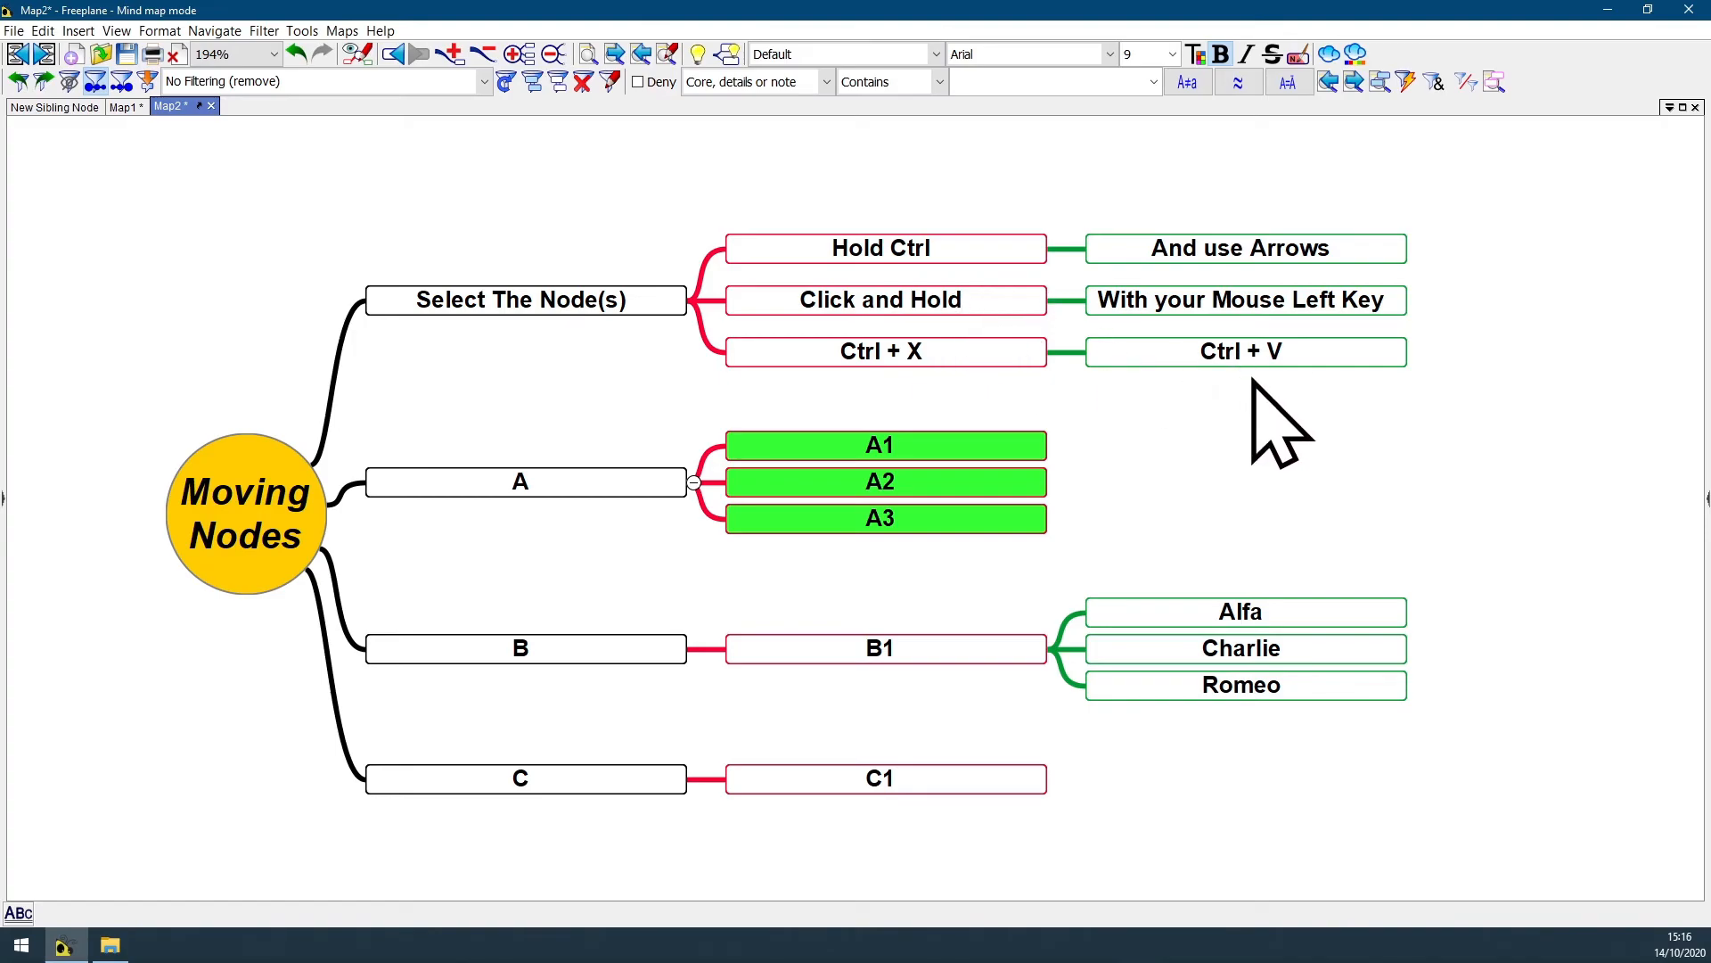